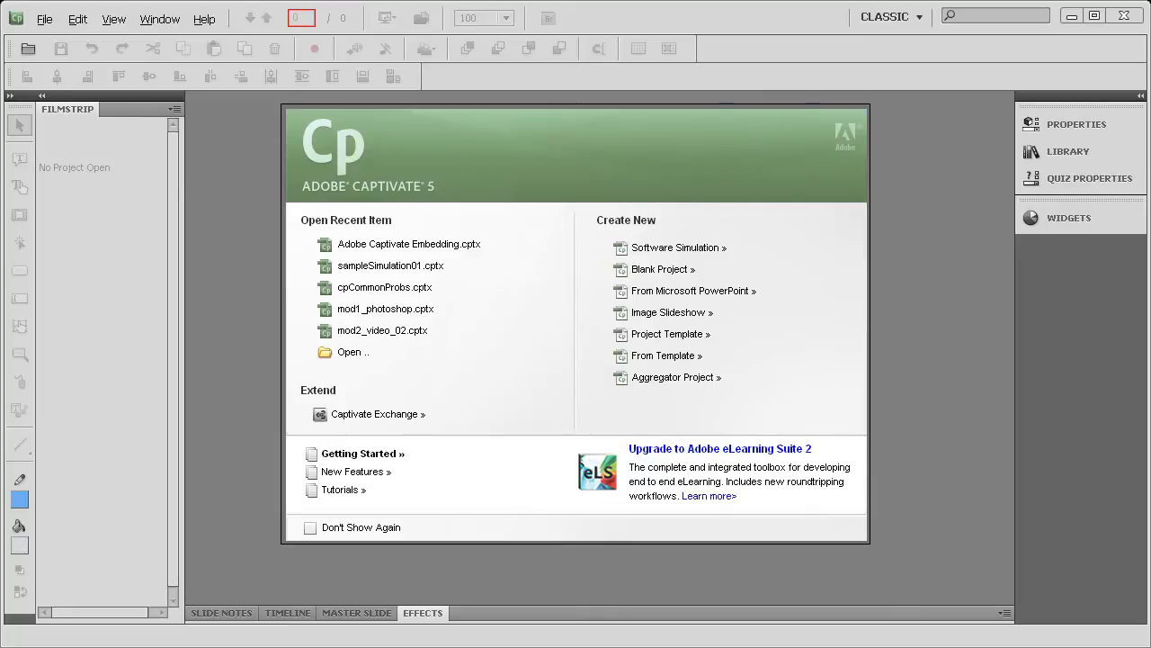
mouse_move(692, 291)
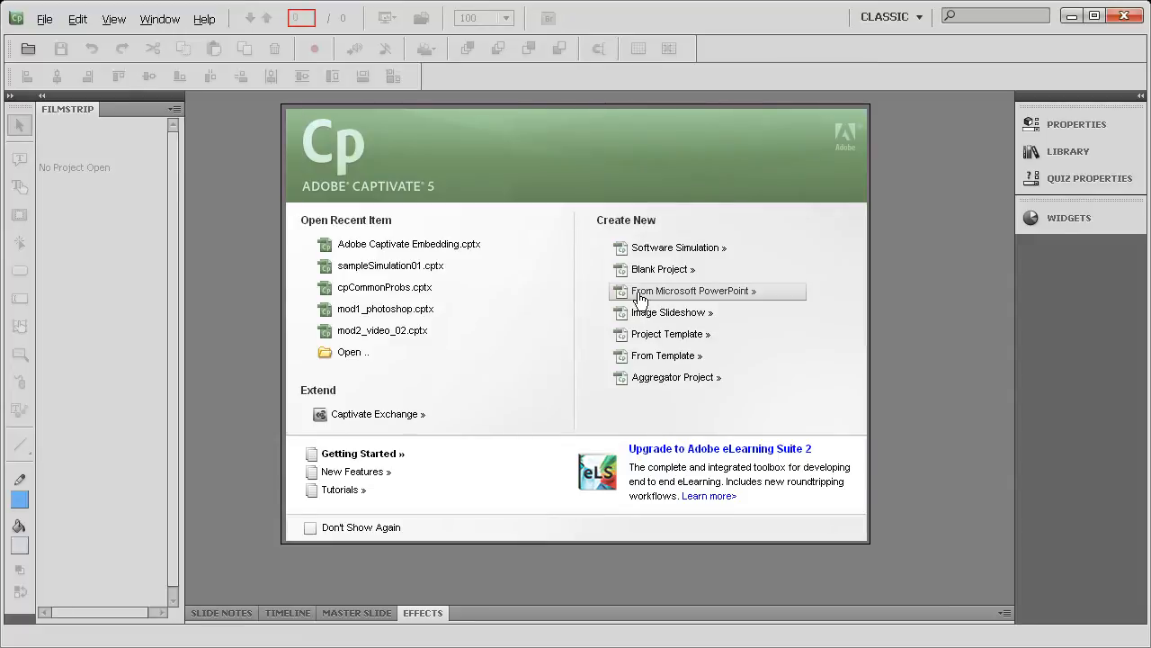
mouse_move(63, 70)
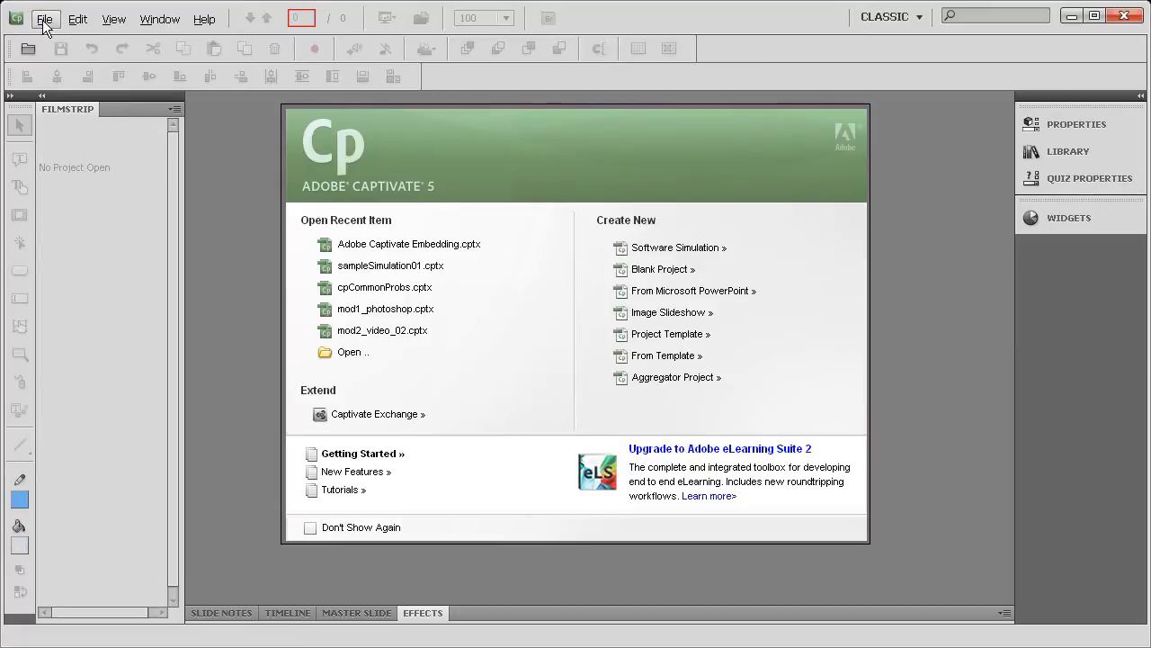
- Show the File menu's New Project choices on the start screen
left_click(44, 18)
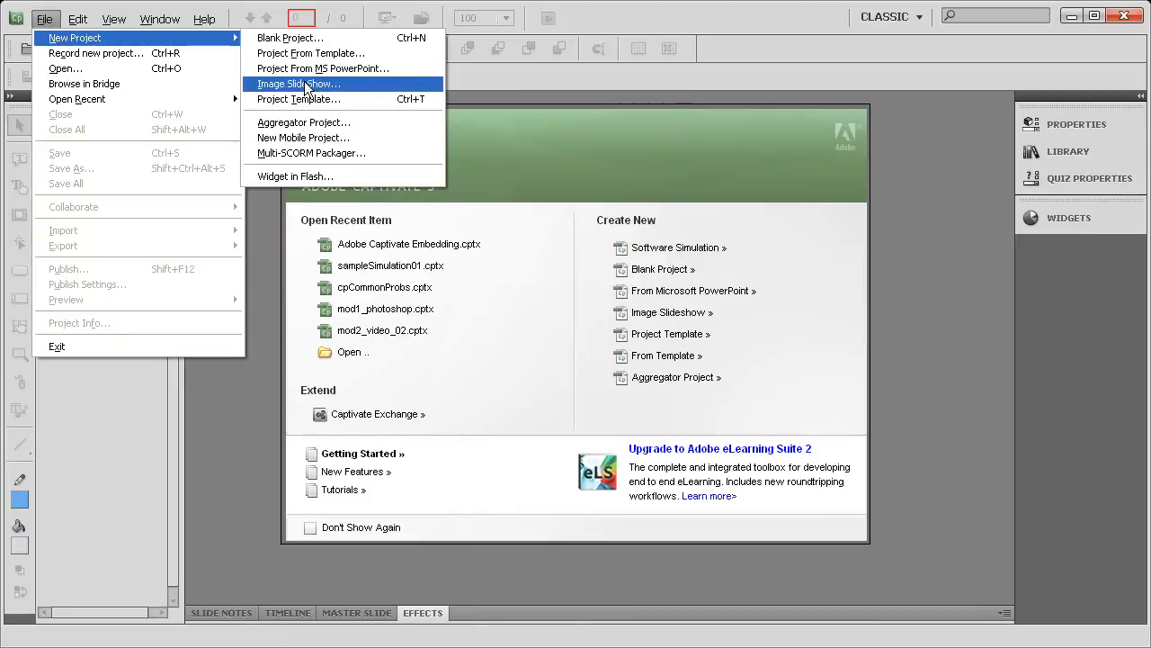
mouse_move(341, 68)
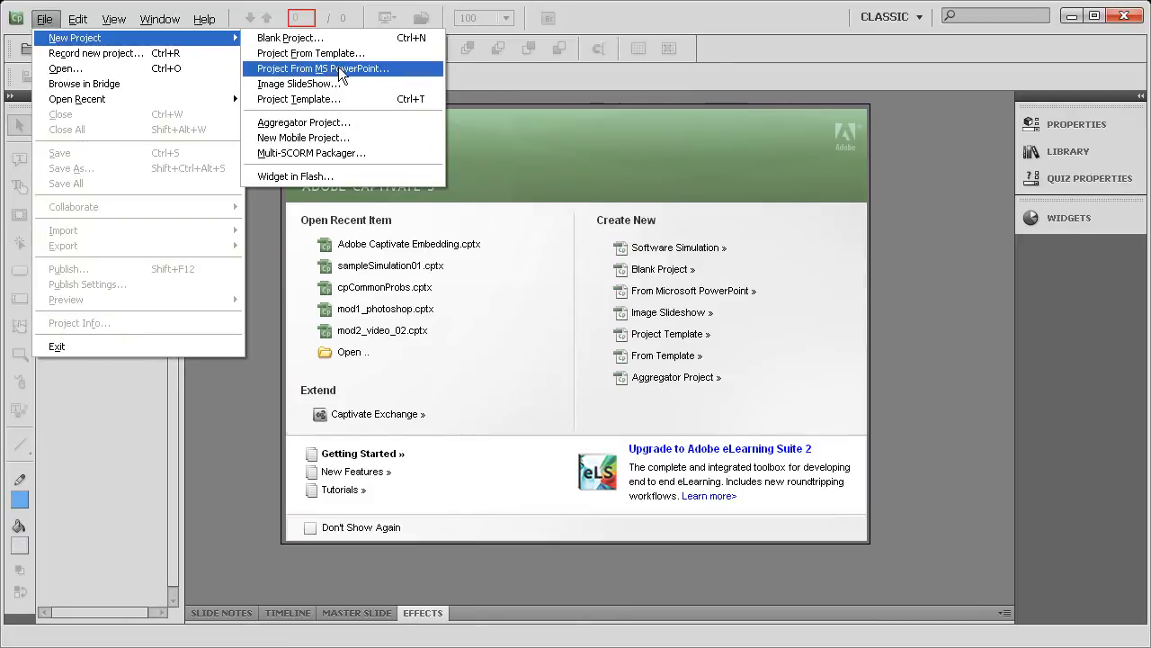
- Start a Project From MS PowerPoint and browse for the deck to convert
left_click(322, 68)
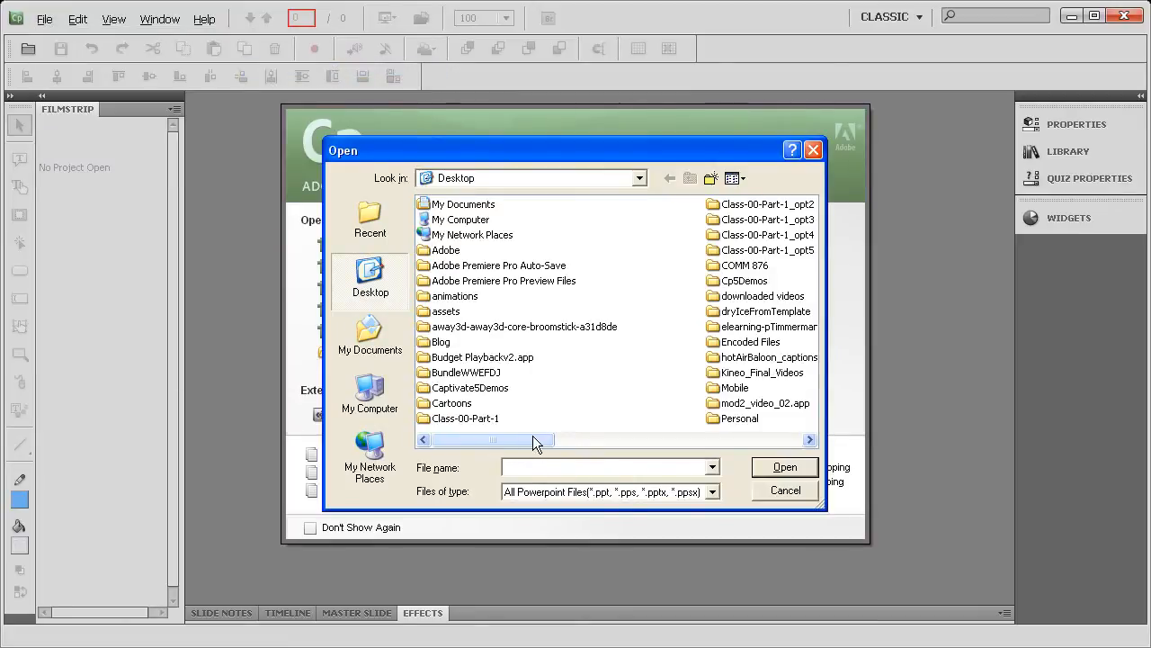
scroll("right", 3)
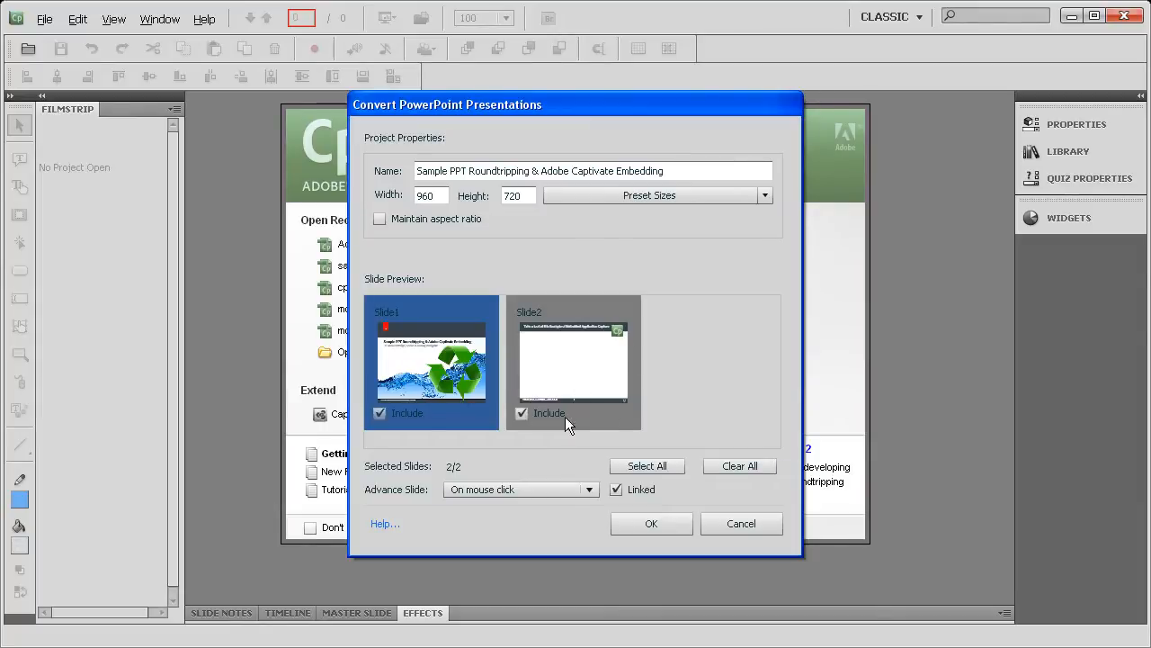
- Convert both slides as a linked project advancing on mouse click
left_click(522, 413)
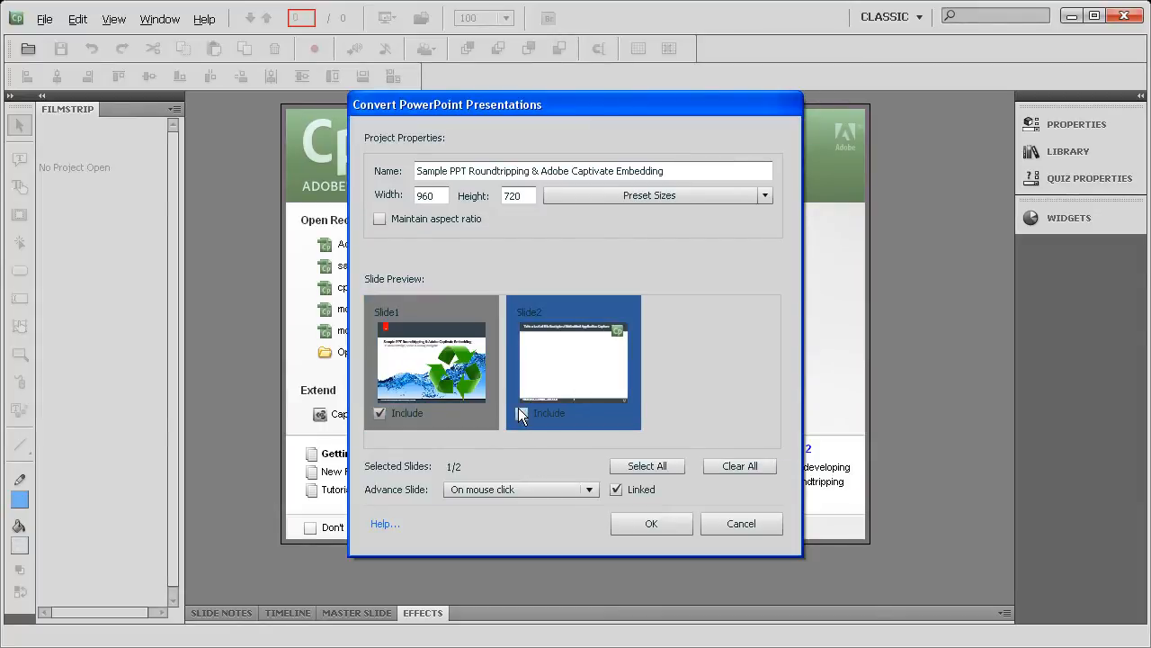
left_click(523, 412)
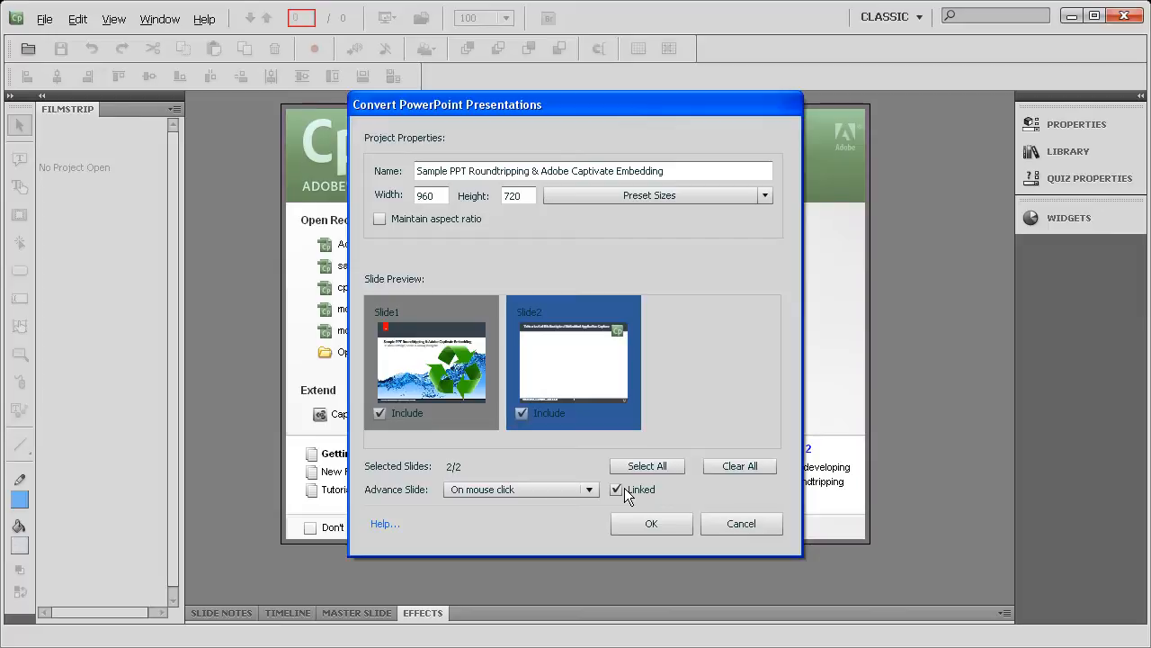
mouse_move(589, 484)
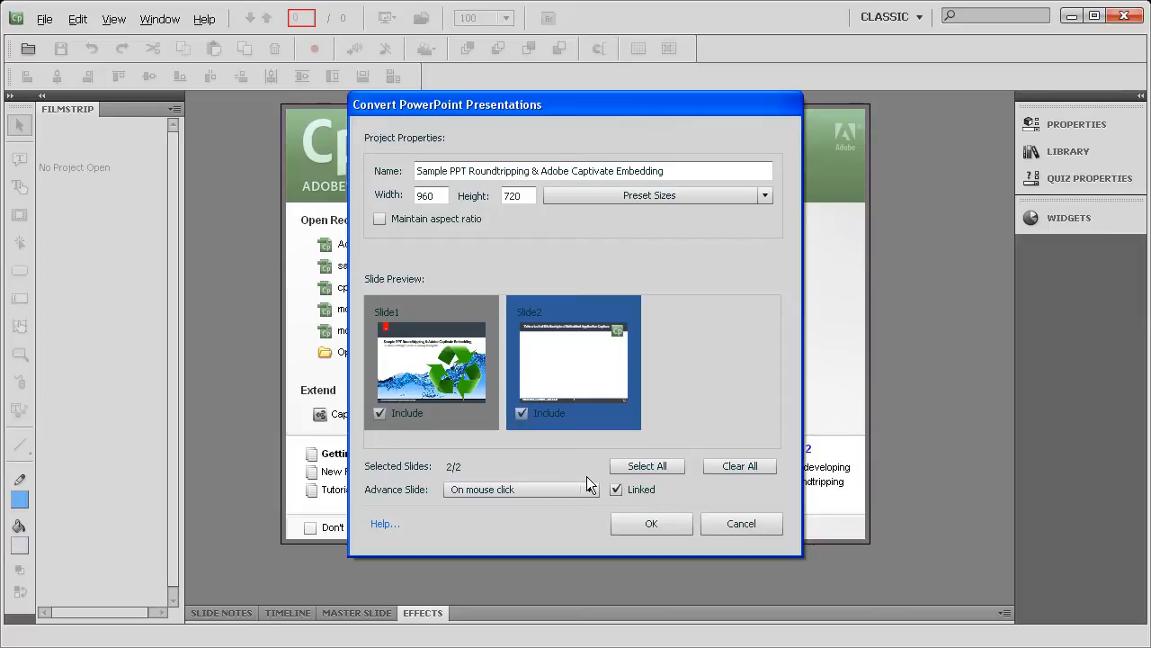
mouse_move(557, 472)
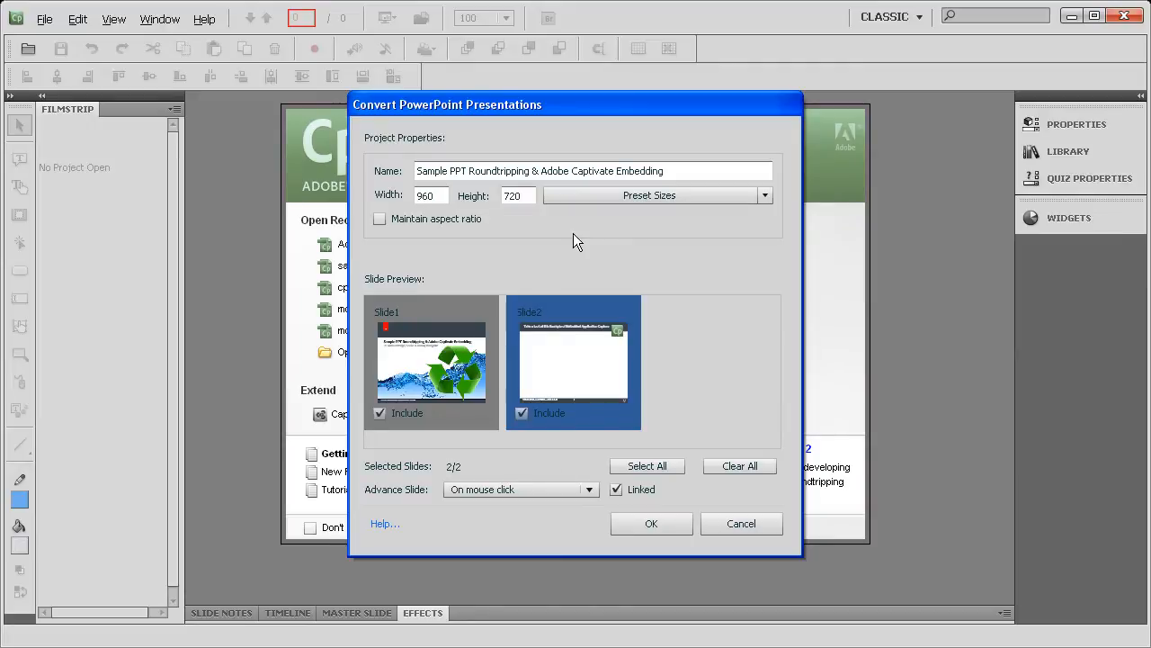
mouse_move(576, 587)
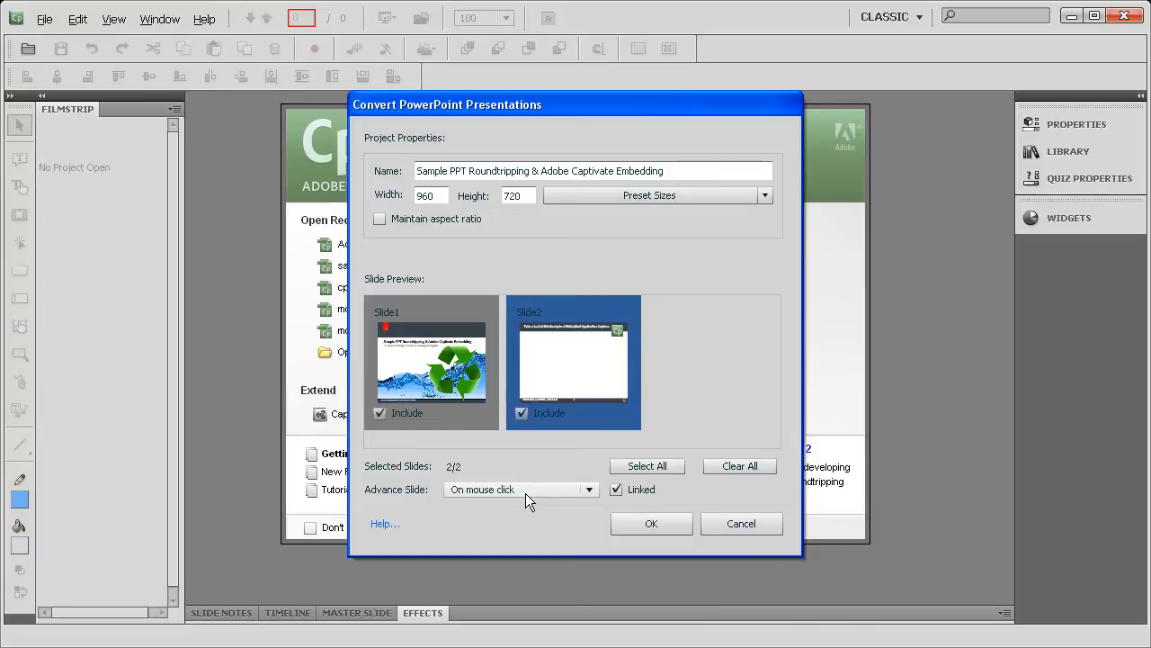
left_click(589, 489)
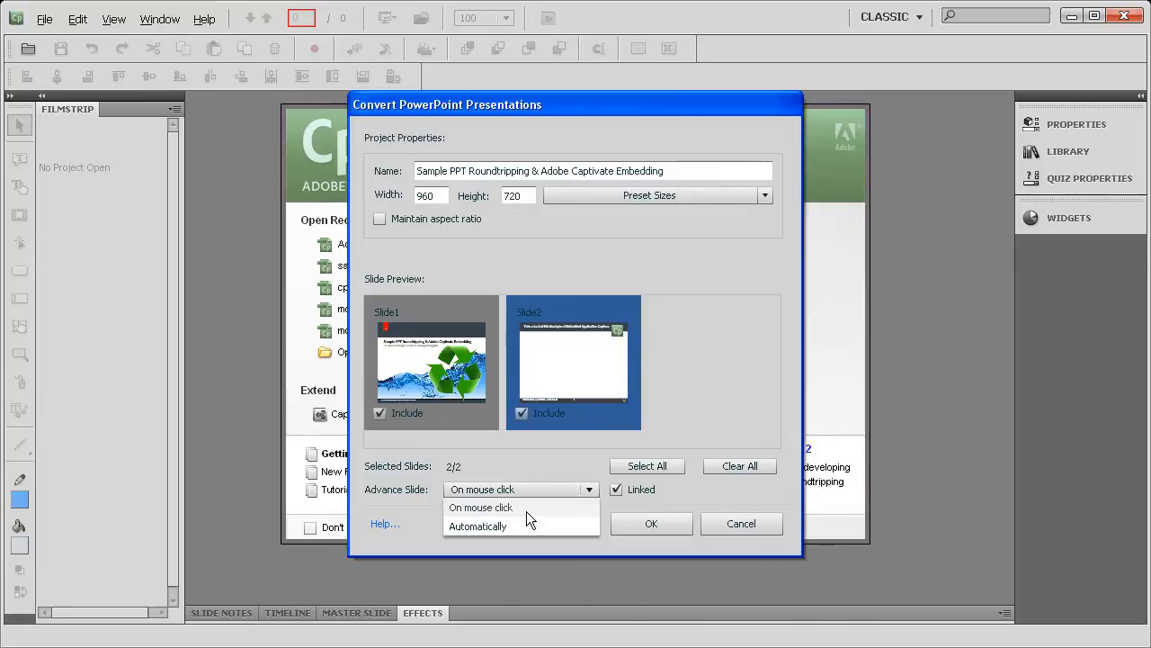
left_click(481, 506)
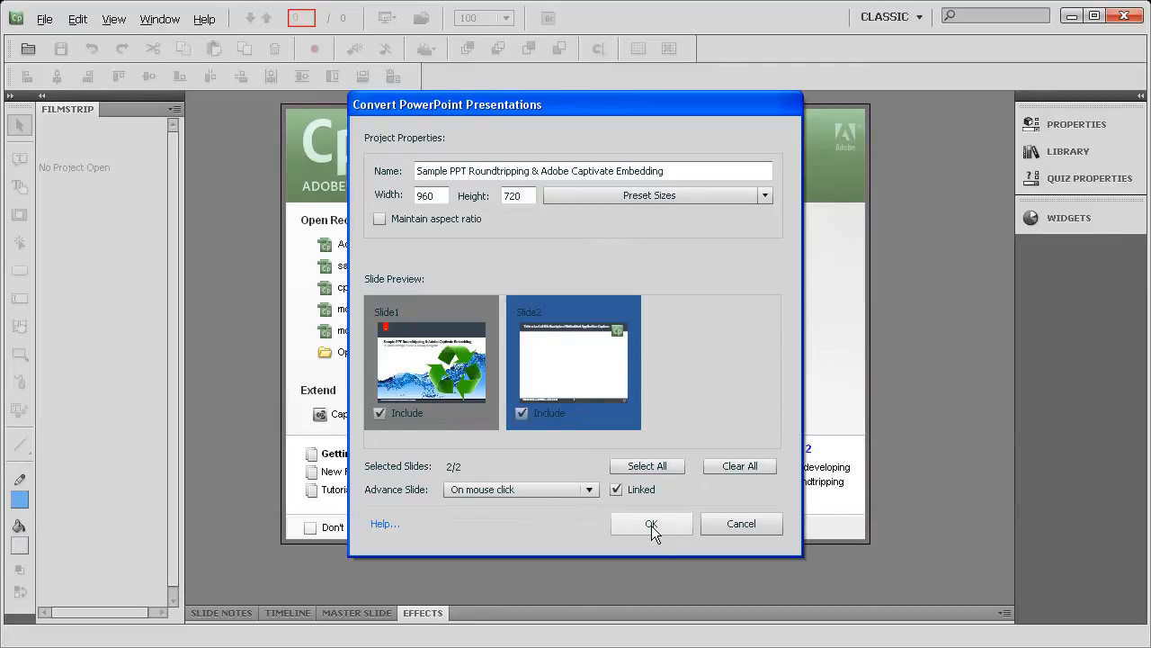
left_click(651, 523)
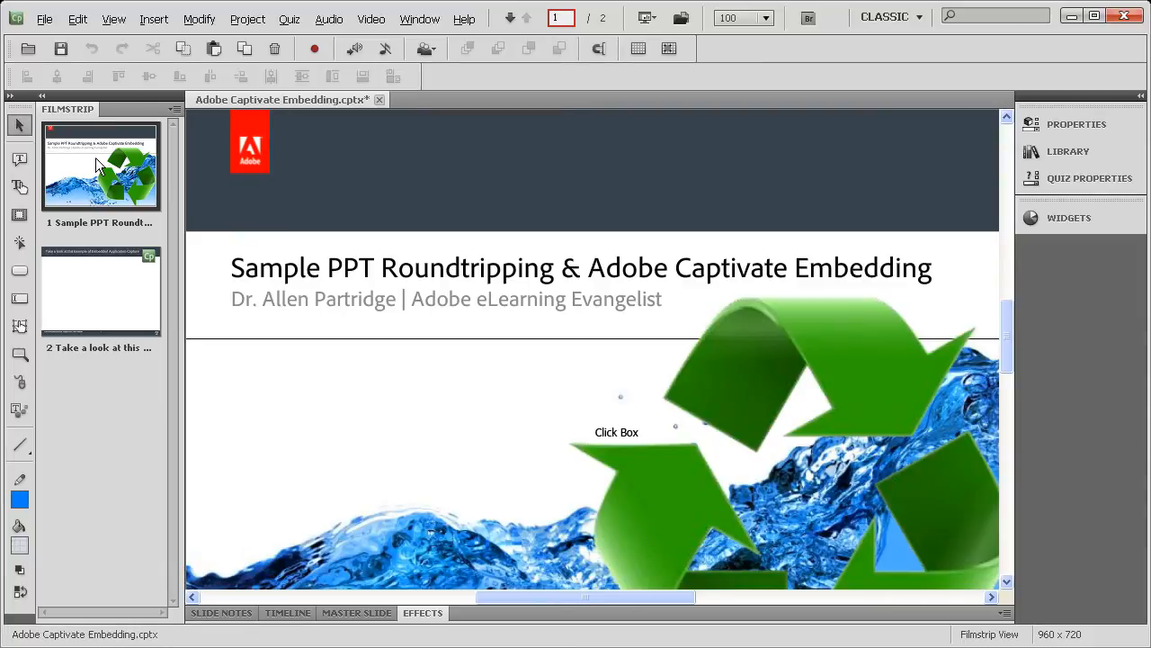
- Select slide 2 in the Filmstrip and show its Edit with Microsoft PowerPoint options
left_click(100, 290)
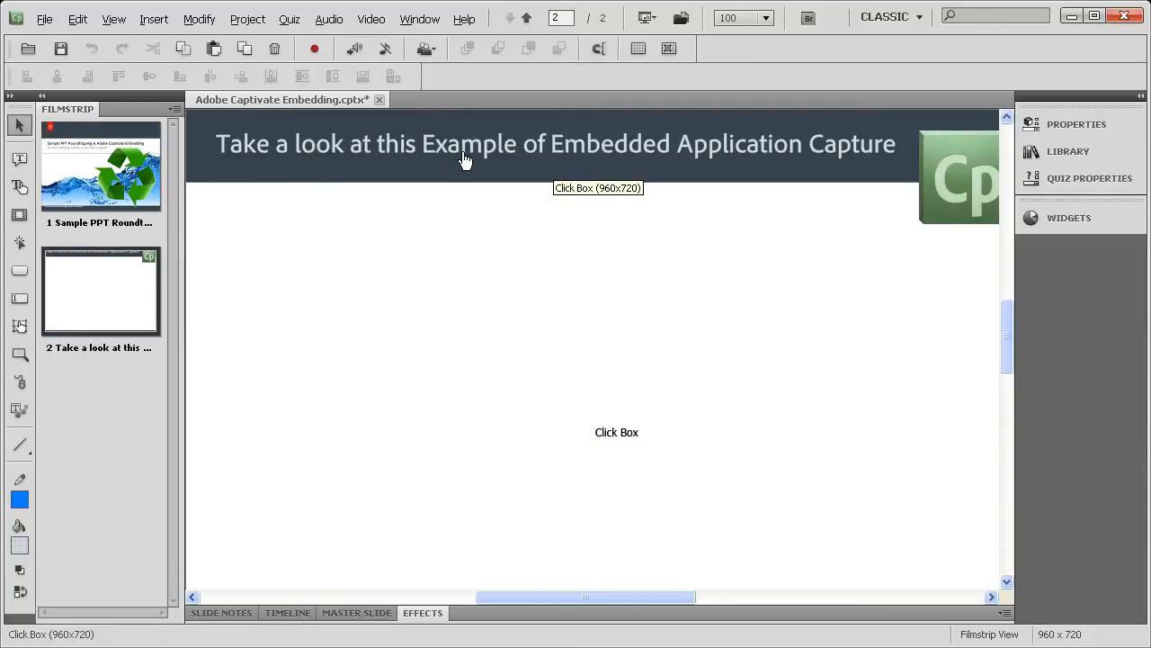
mouse_move(682, 159)
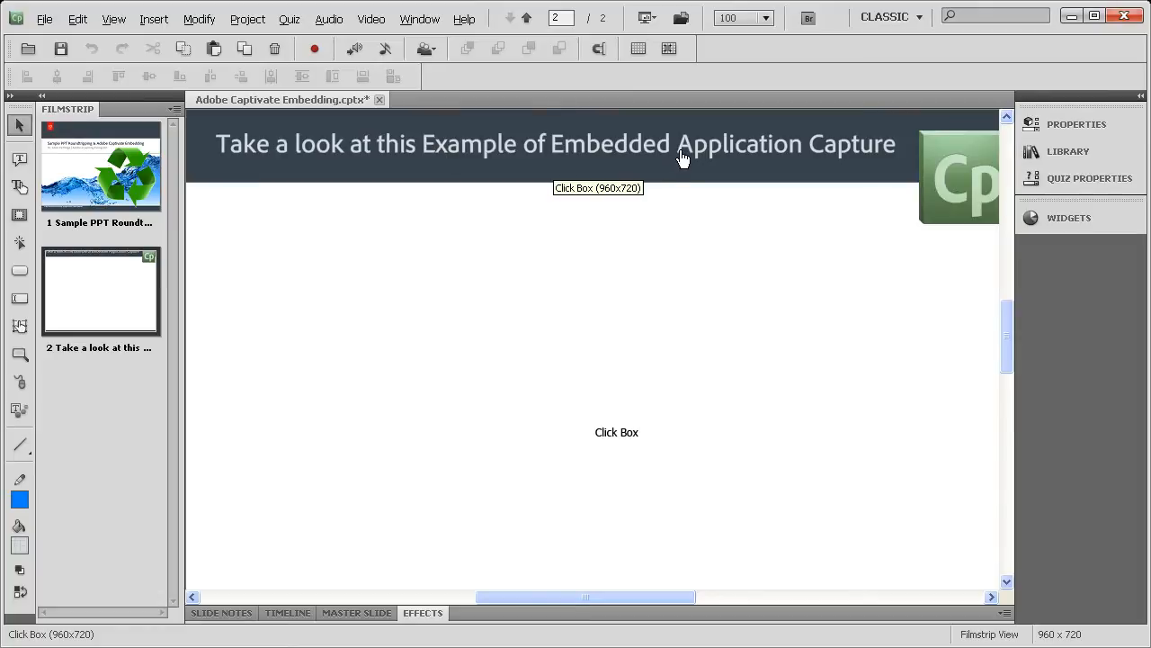
mouse_move(601, 168)
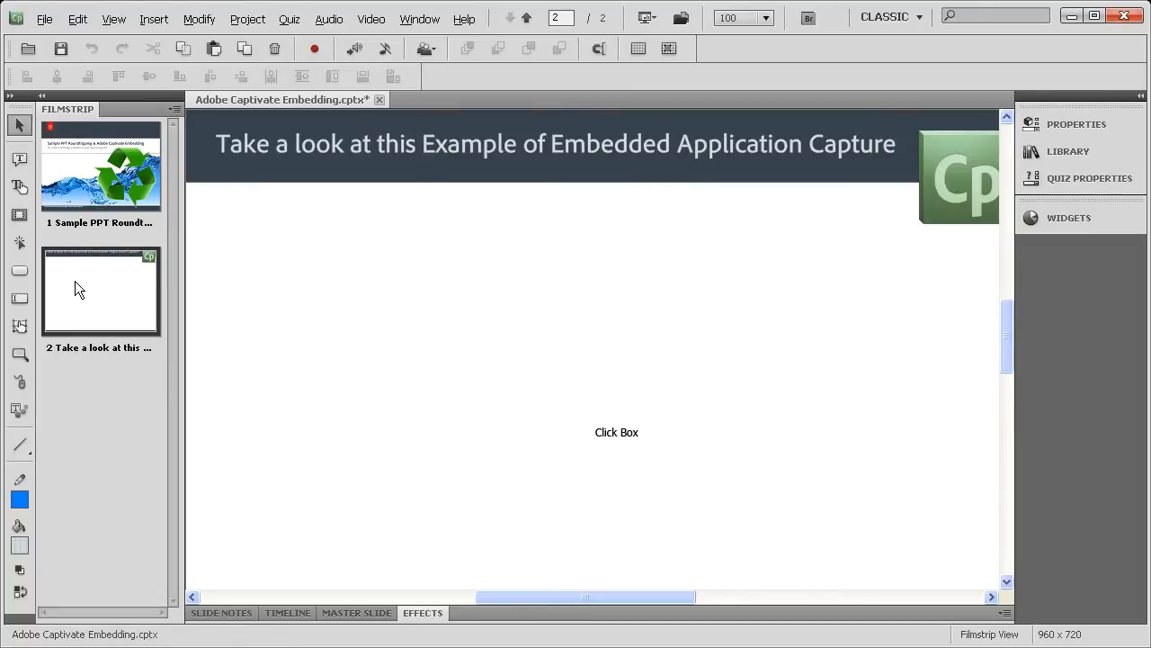
right_click(101, 290)
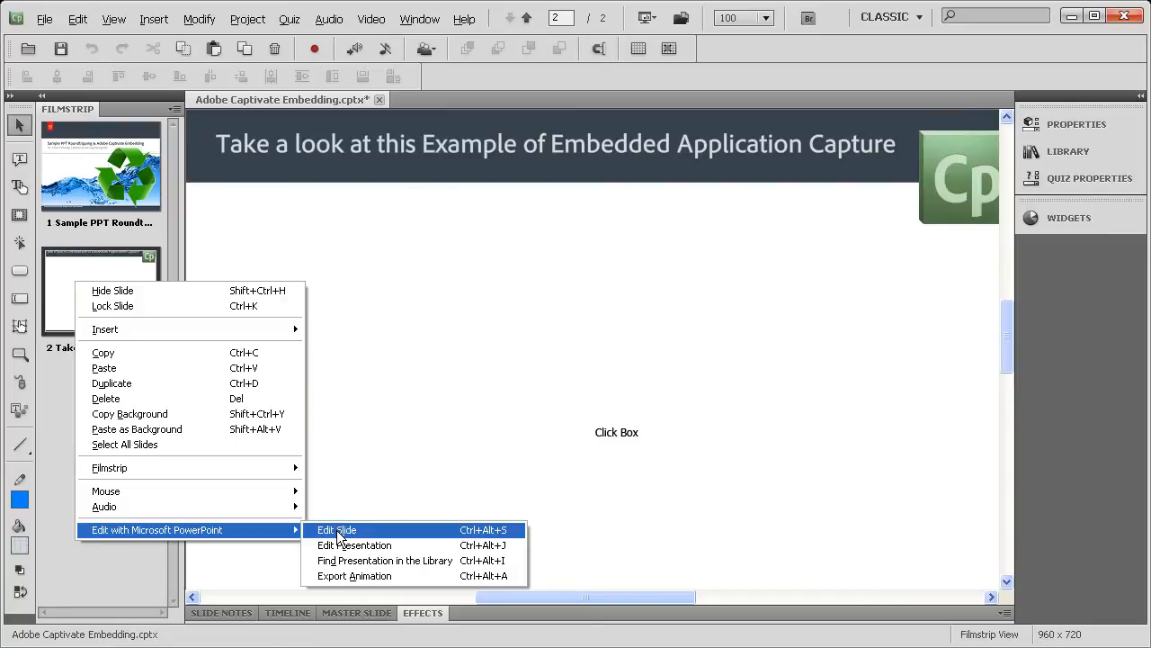
- Edit slide 2's title to 'Take a look at this example of embedded Application Capture'
left_click(337, 529)
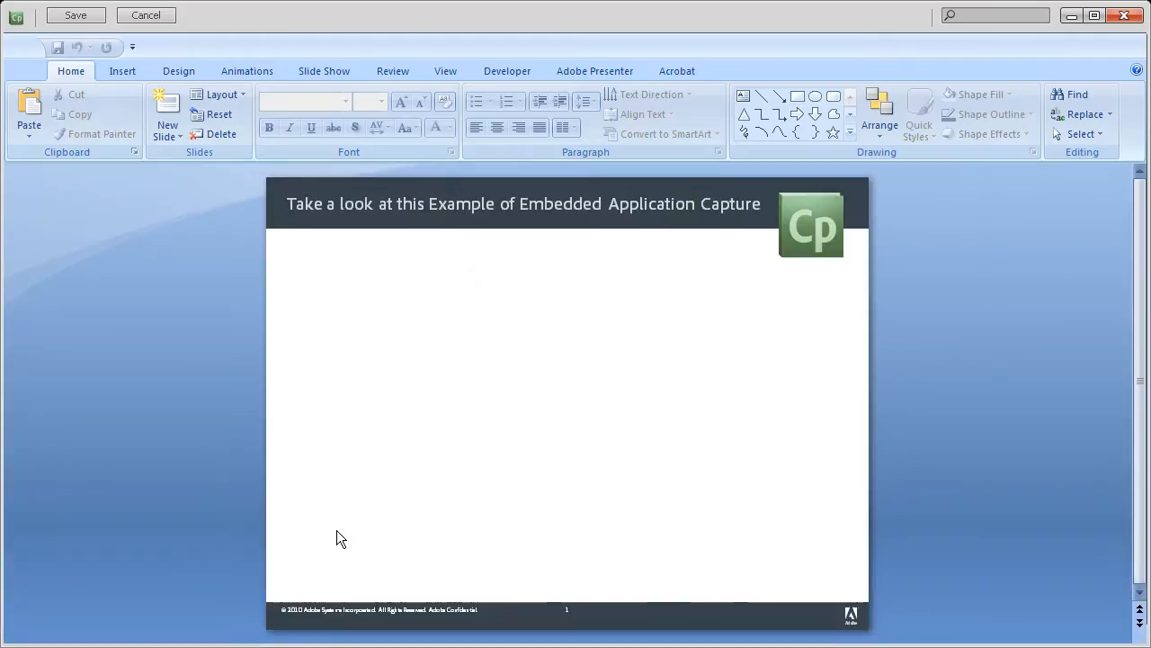
mouse_move(550, 438)
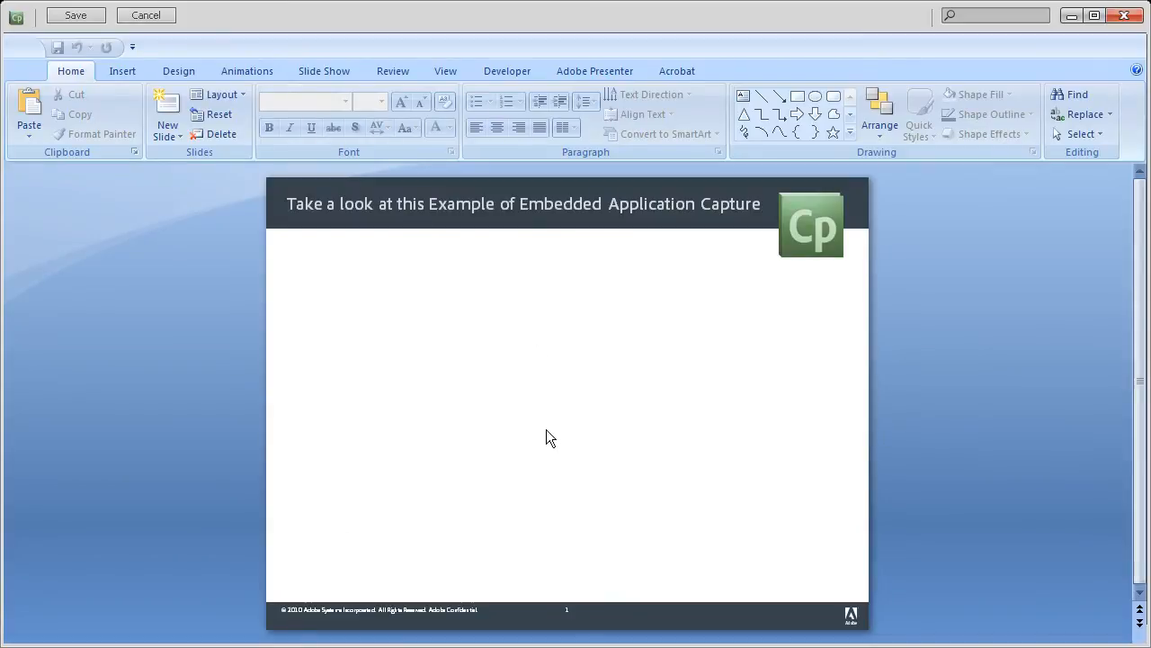
mouse_move(945, 238)
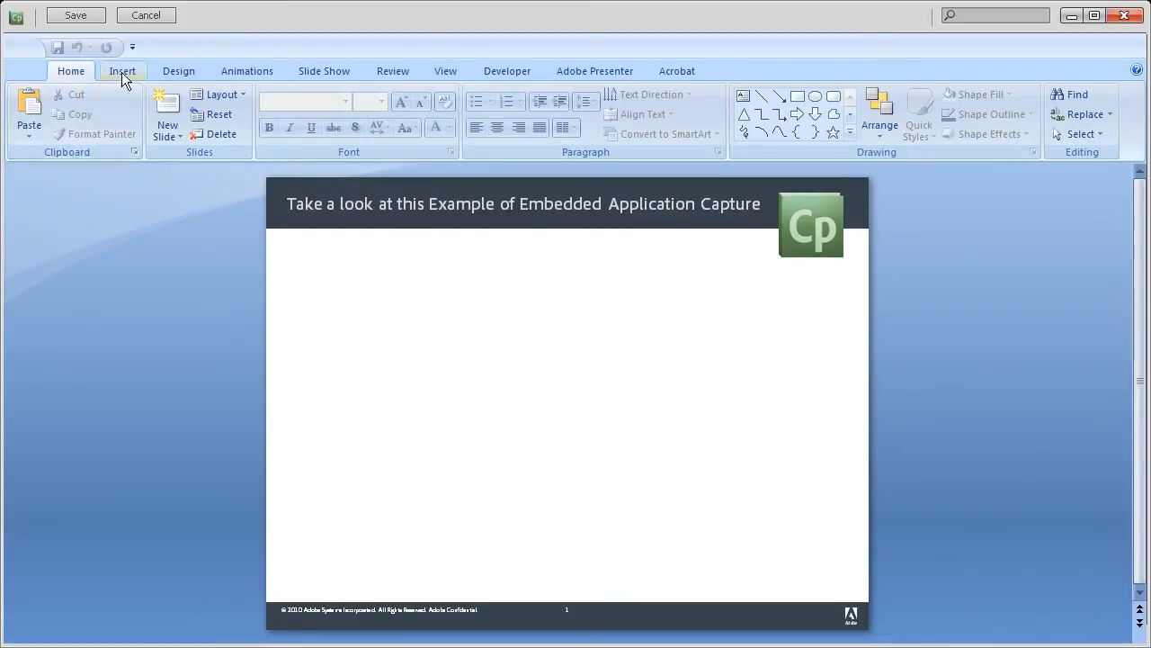
mouse_move(173, 163)
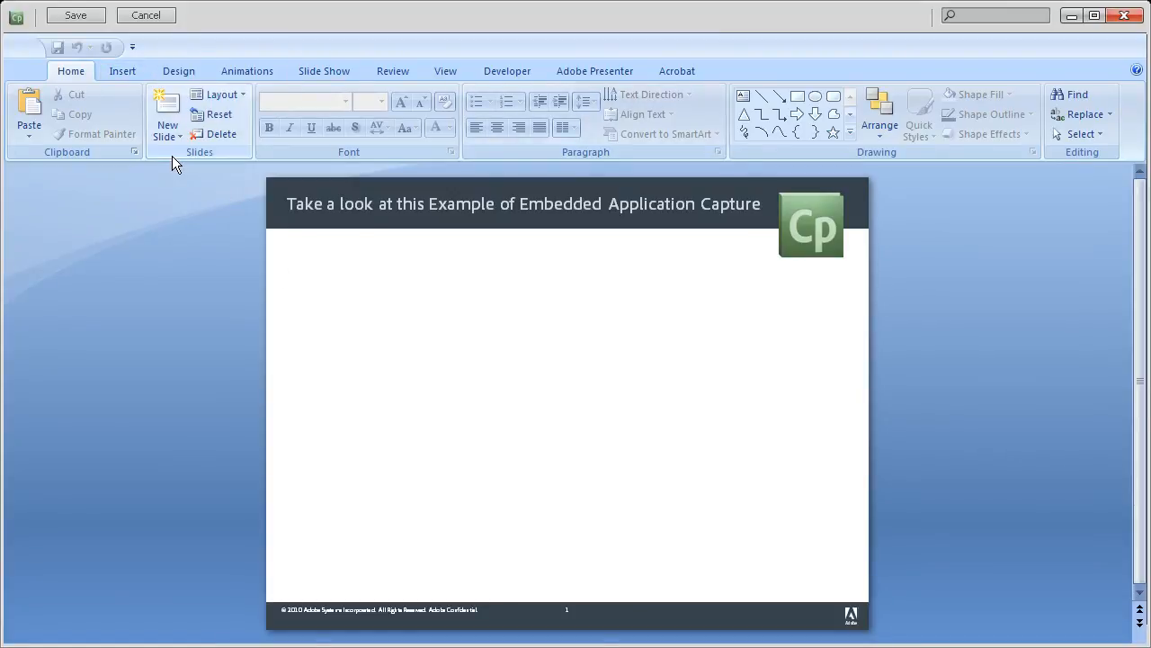
mouse_move(412, 61)
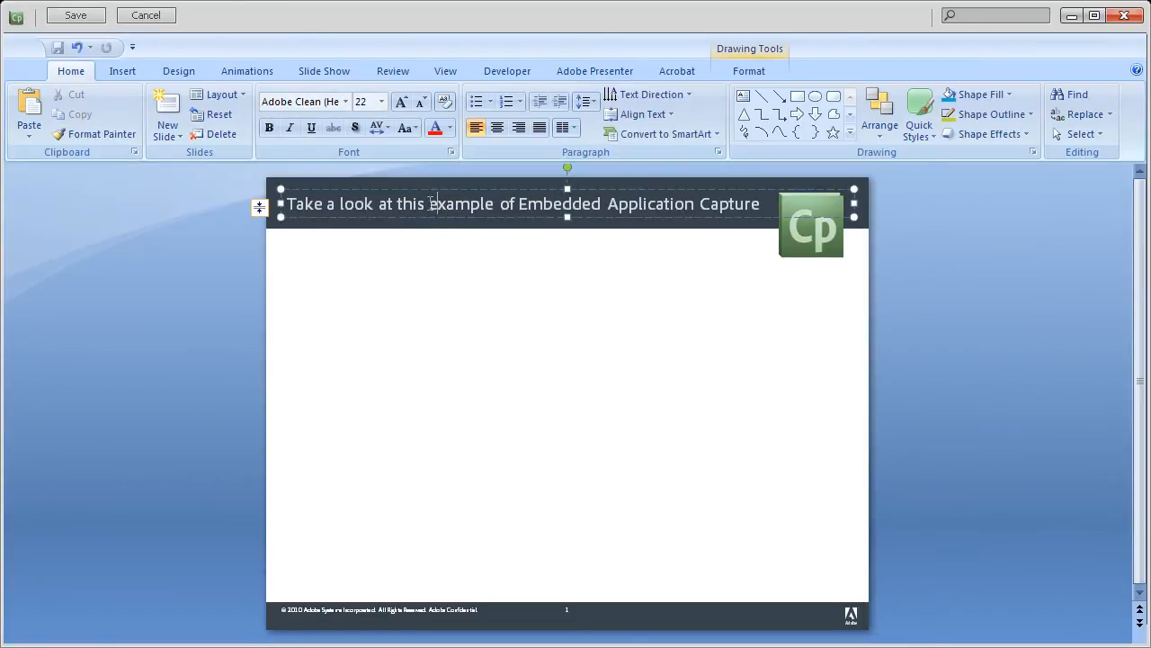
left_click(518, 204)
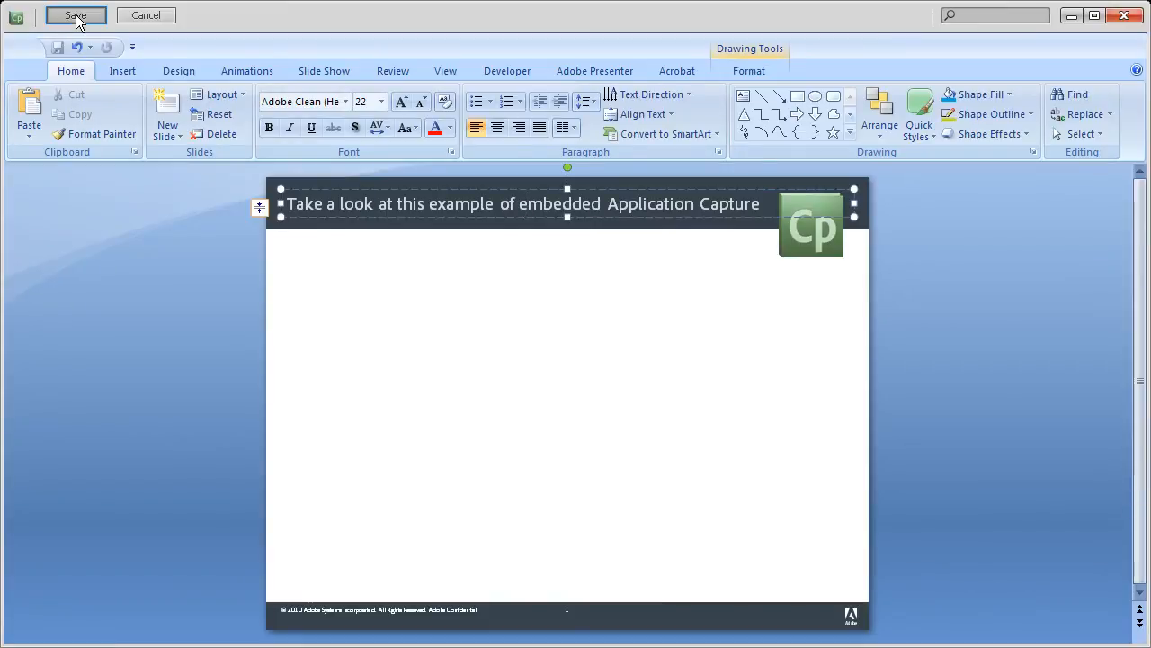
- Save the PowerPoint edit so slide 2 shows the lowercase title in Captivate
left_click(74, 15)
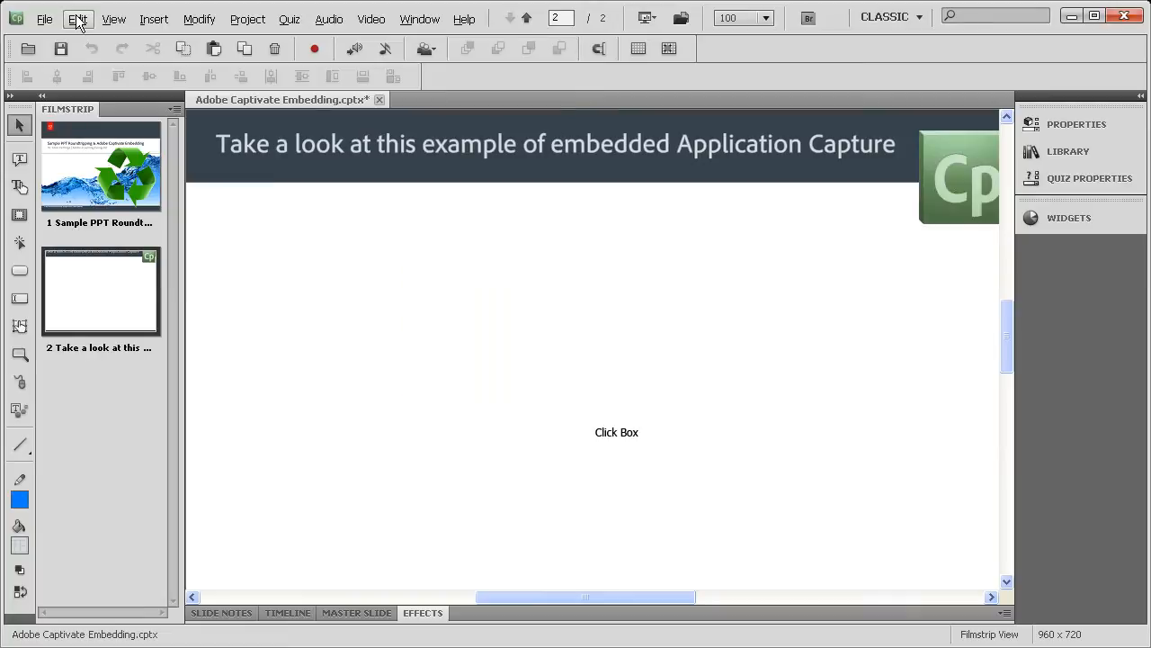
mouse_move(565, 160)
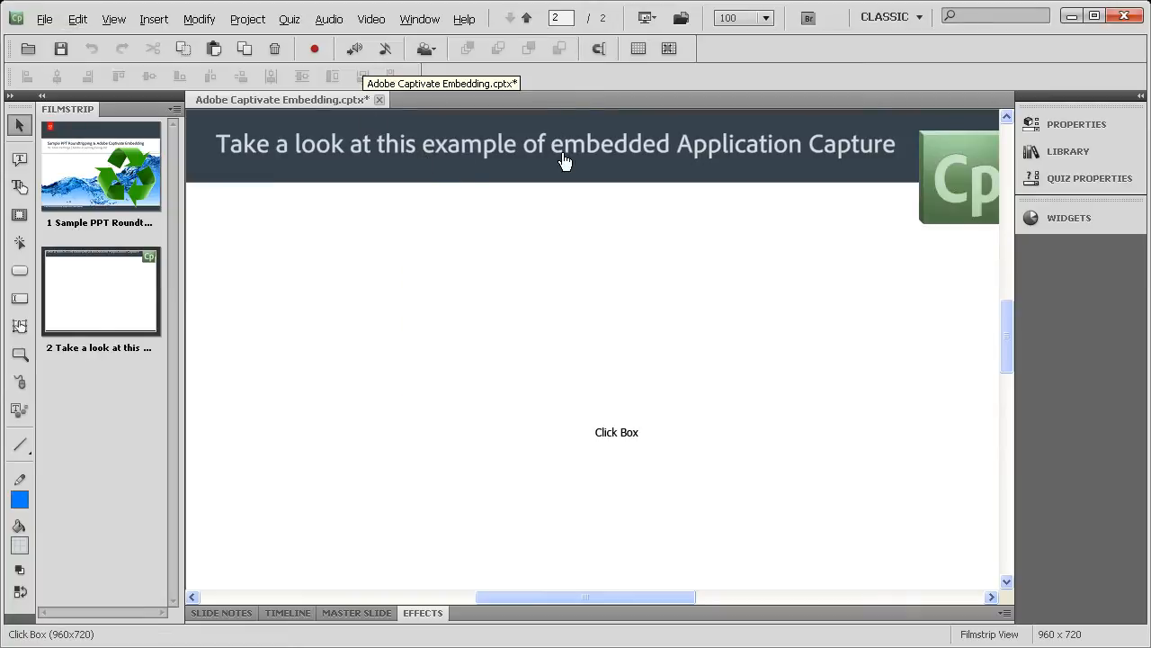
mouse_move(862, 372)
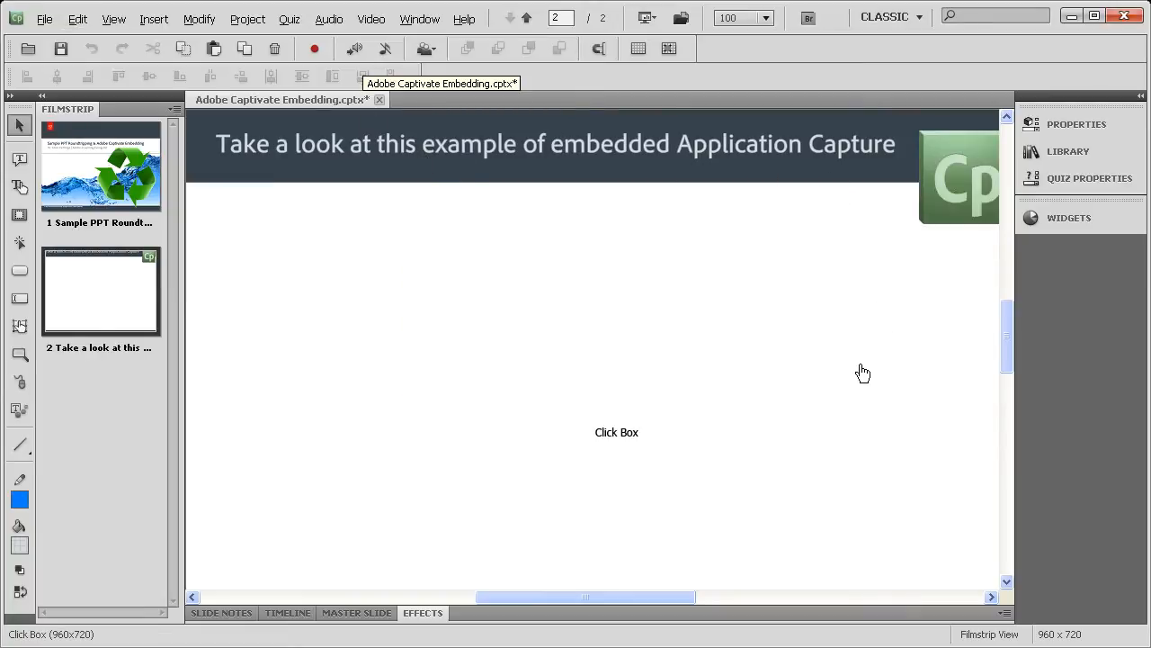
mouse_move(789, 318)
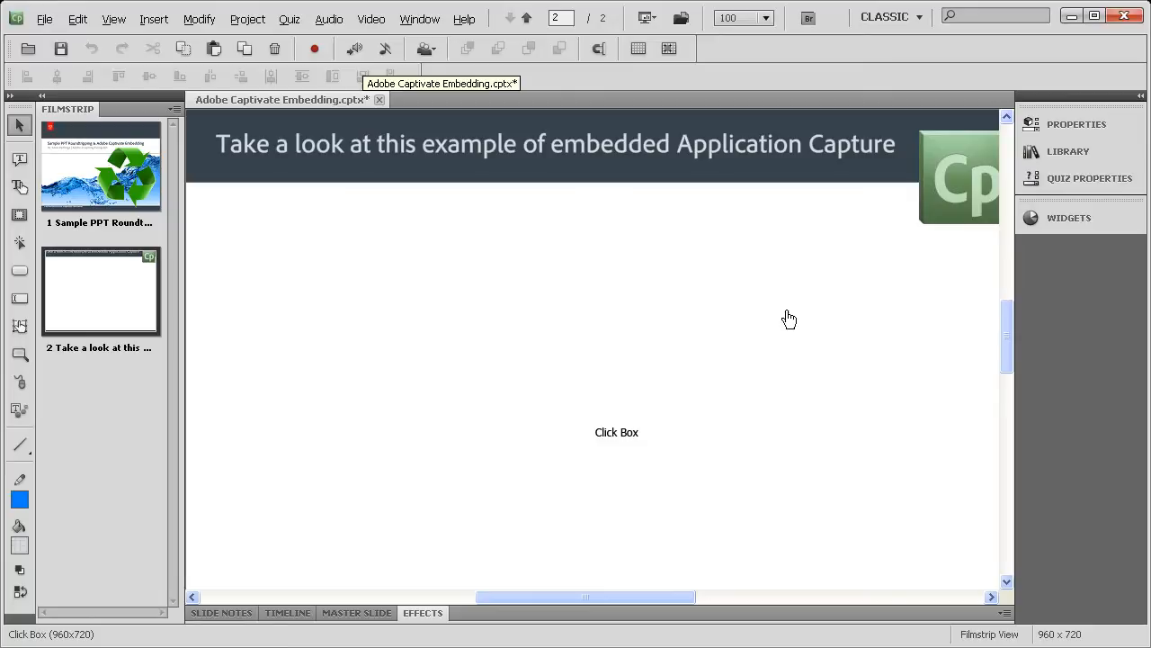
mouse_move(722, 314)
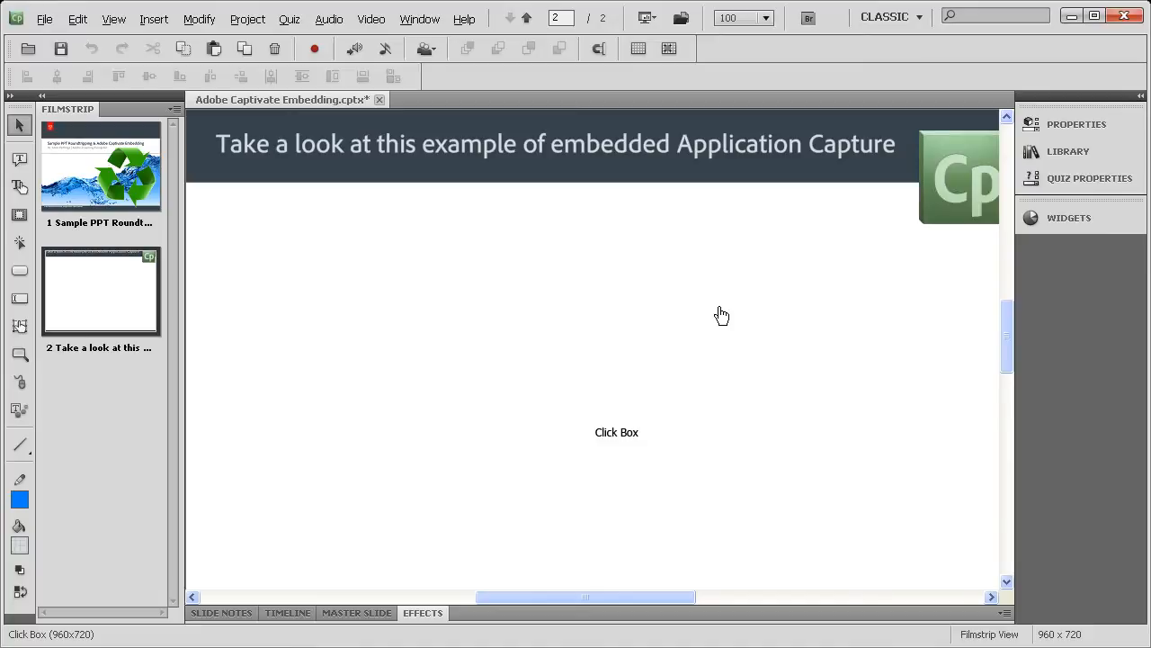
mouse_move(456, 157)
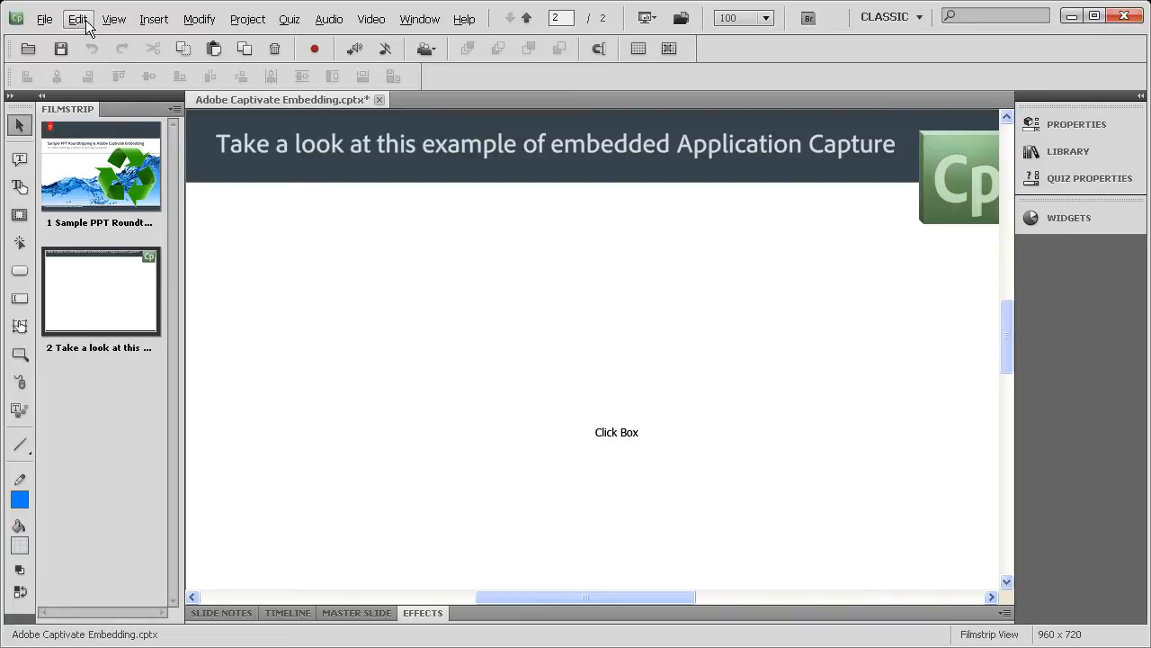
- Insert an animation and choose mod1_photoshop.swf from the HTML folder
left_click(153, 18)
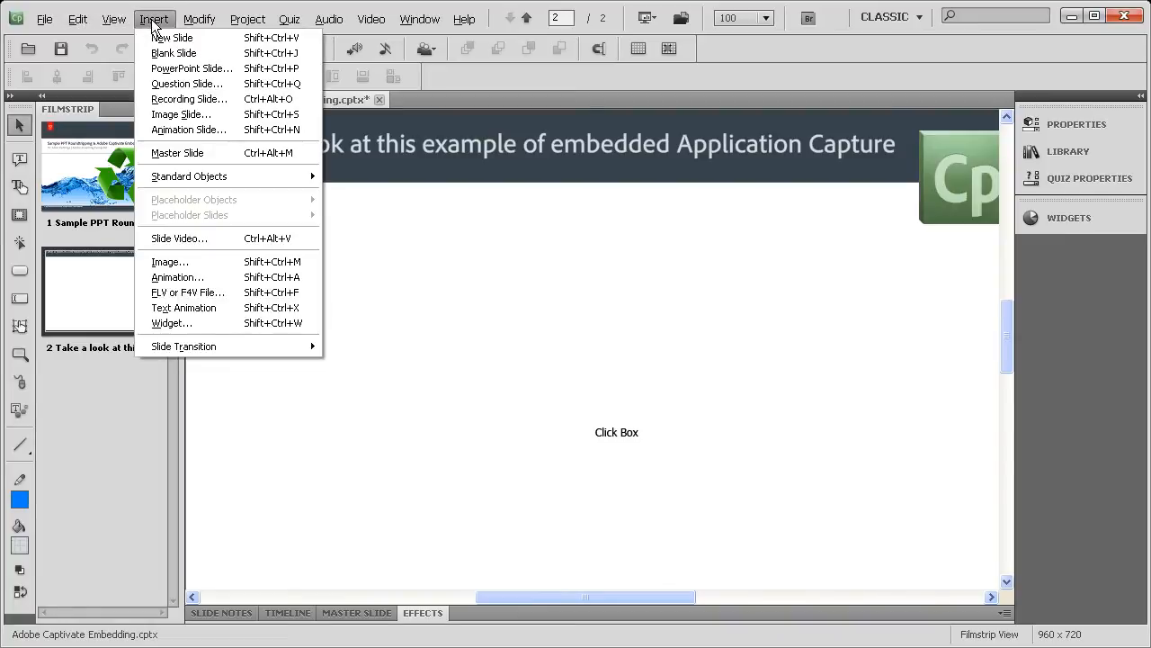
left_click(188, 292)
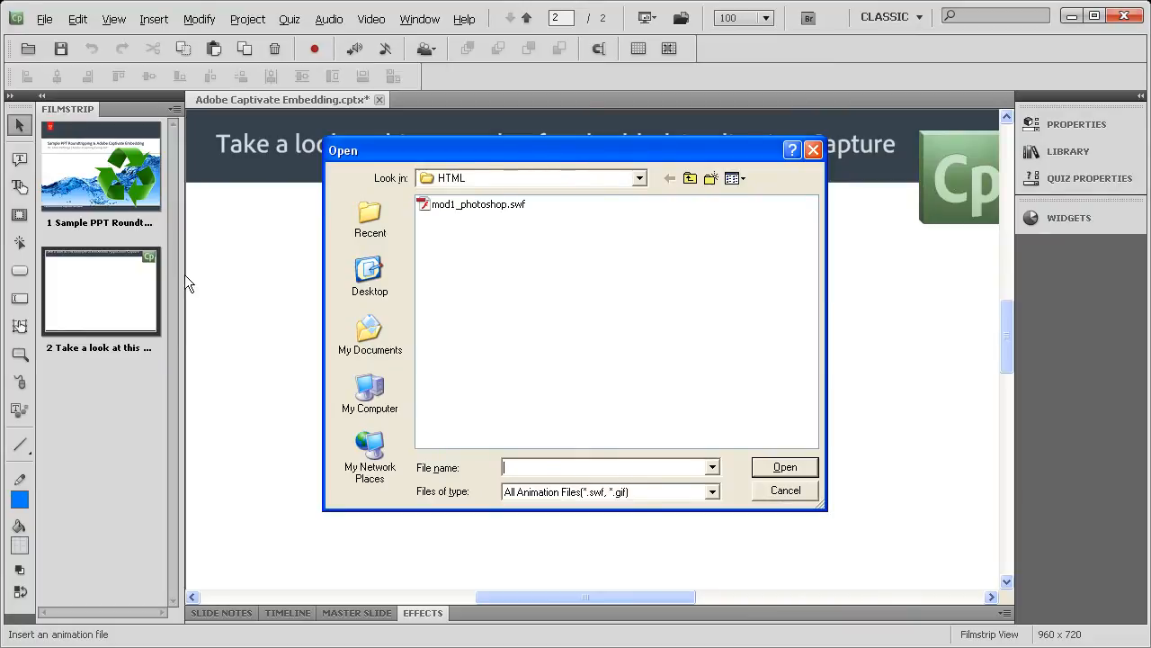
left_click(477, 204)
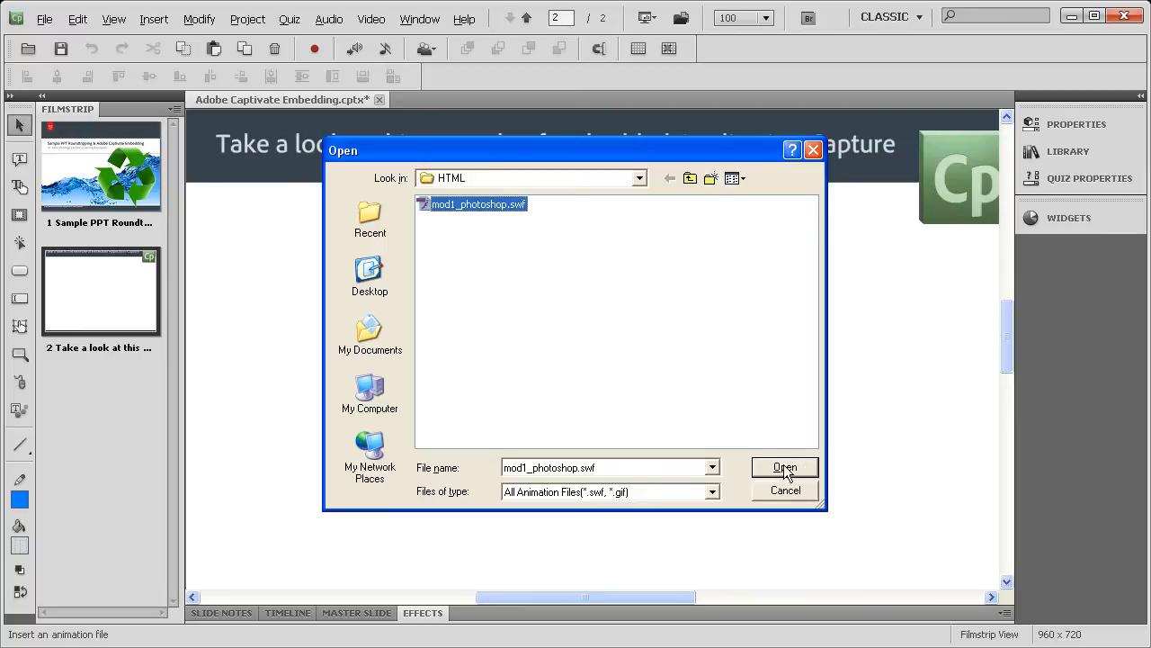
left_click(784, 467)
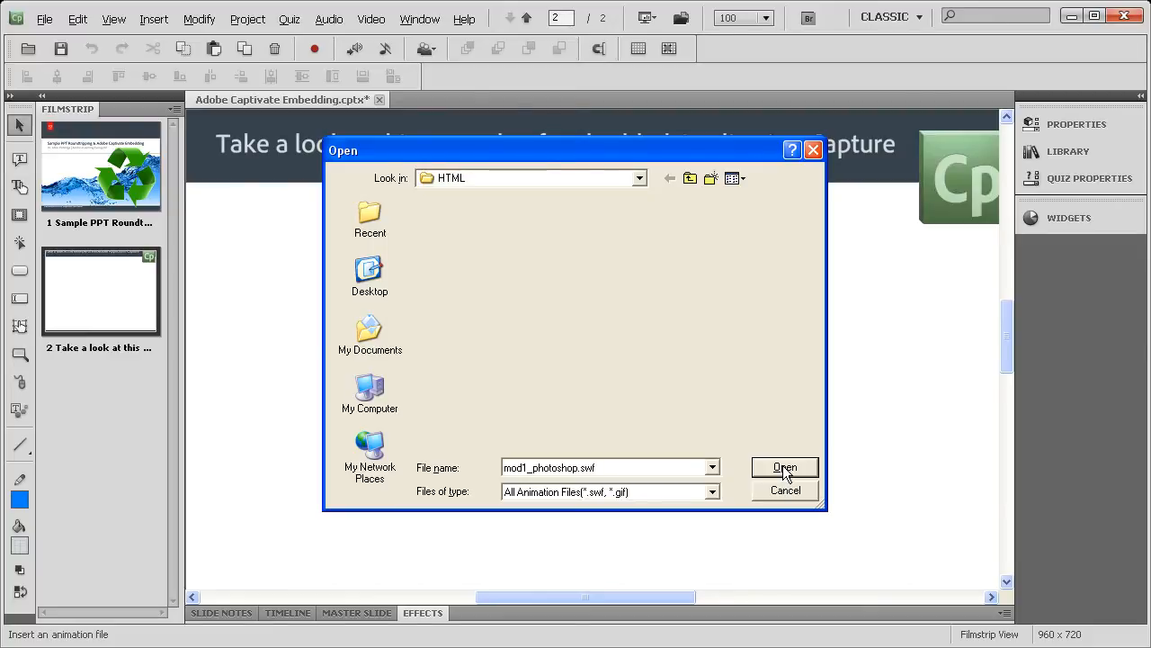
- Place mod1_photoshop.swf on slide 2 and shrink it to 711×533 beneath the title
left_click(784, 466)
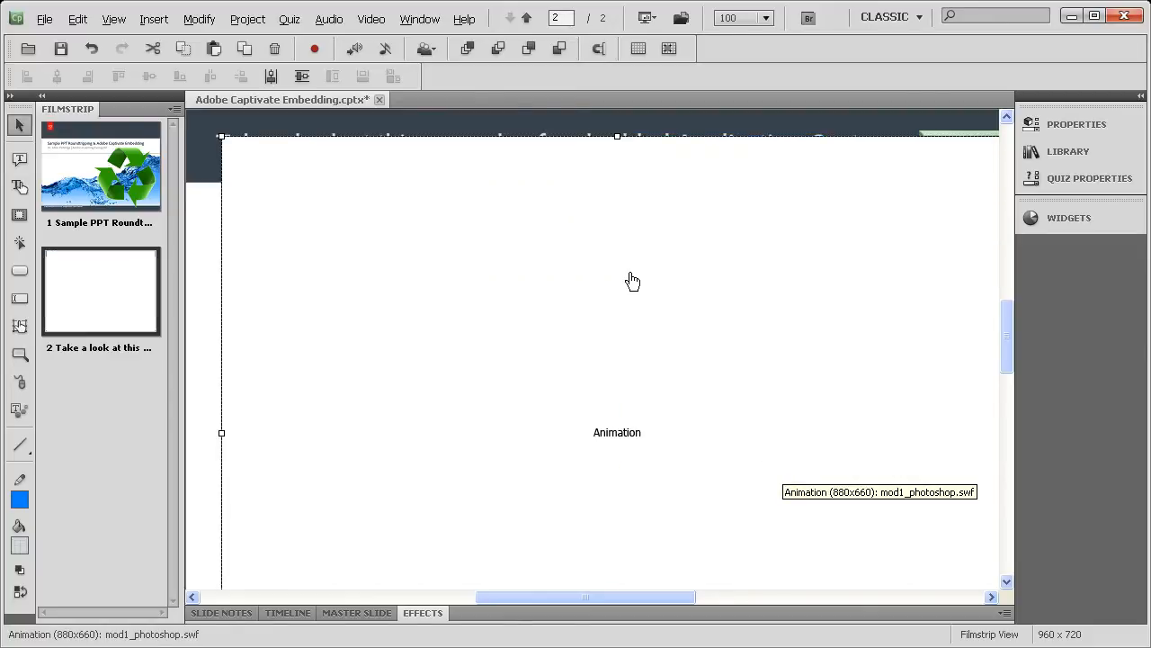
mouse_move(229, 147)
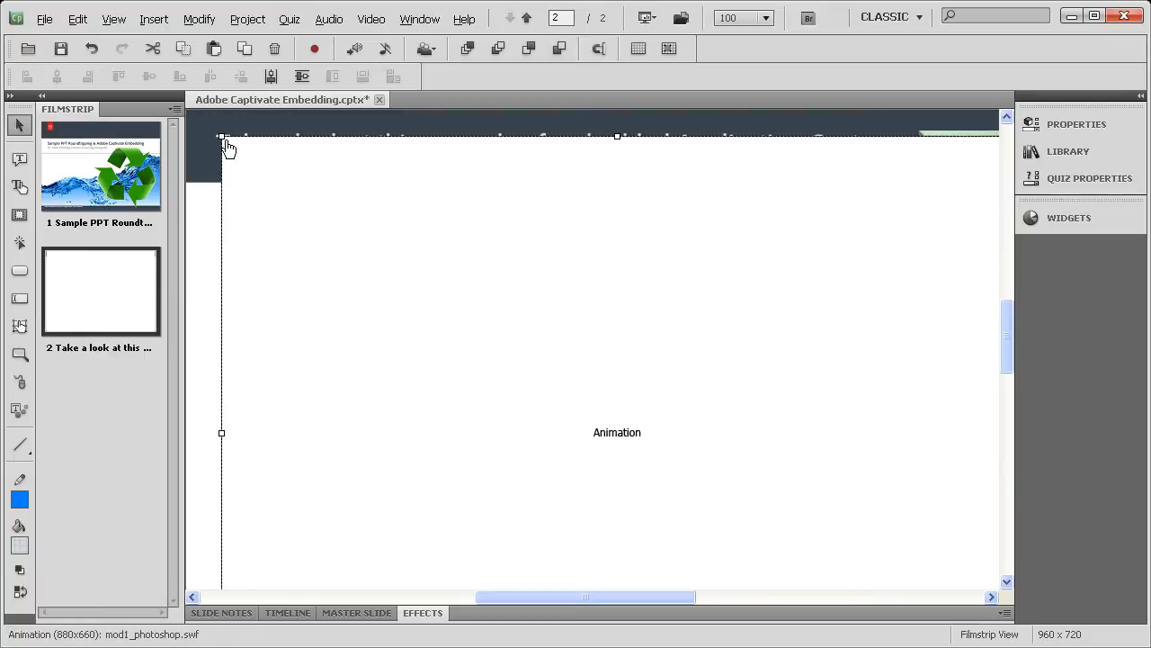
mouse_move(222, 135)
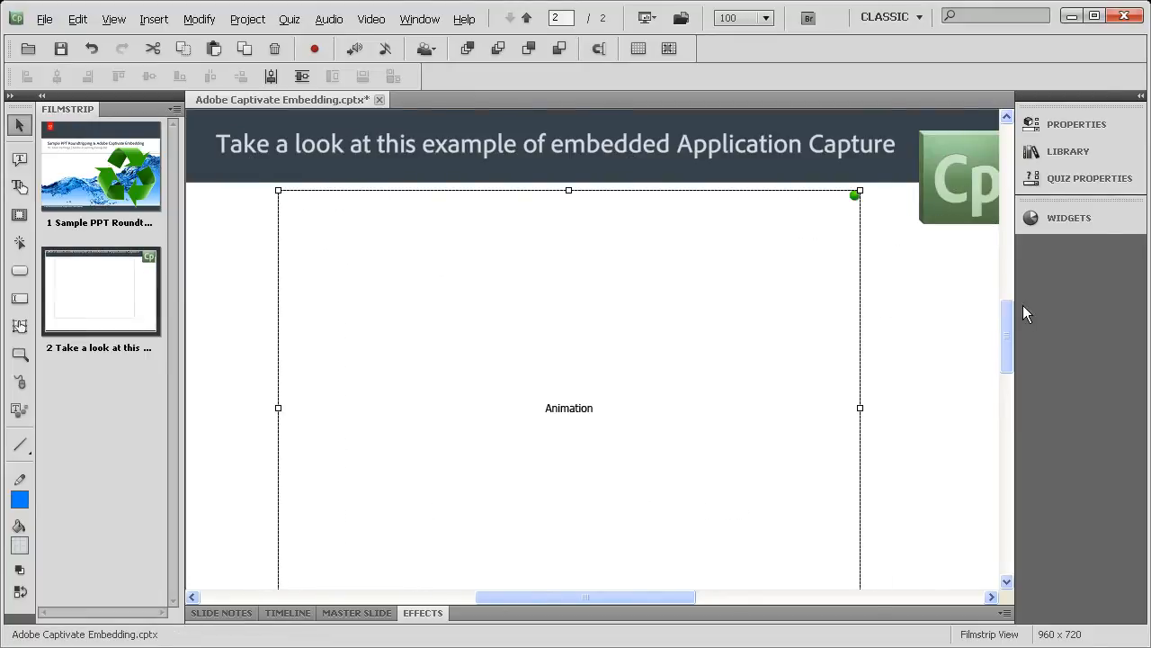
scroll("down", 3)
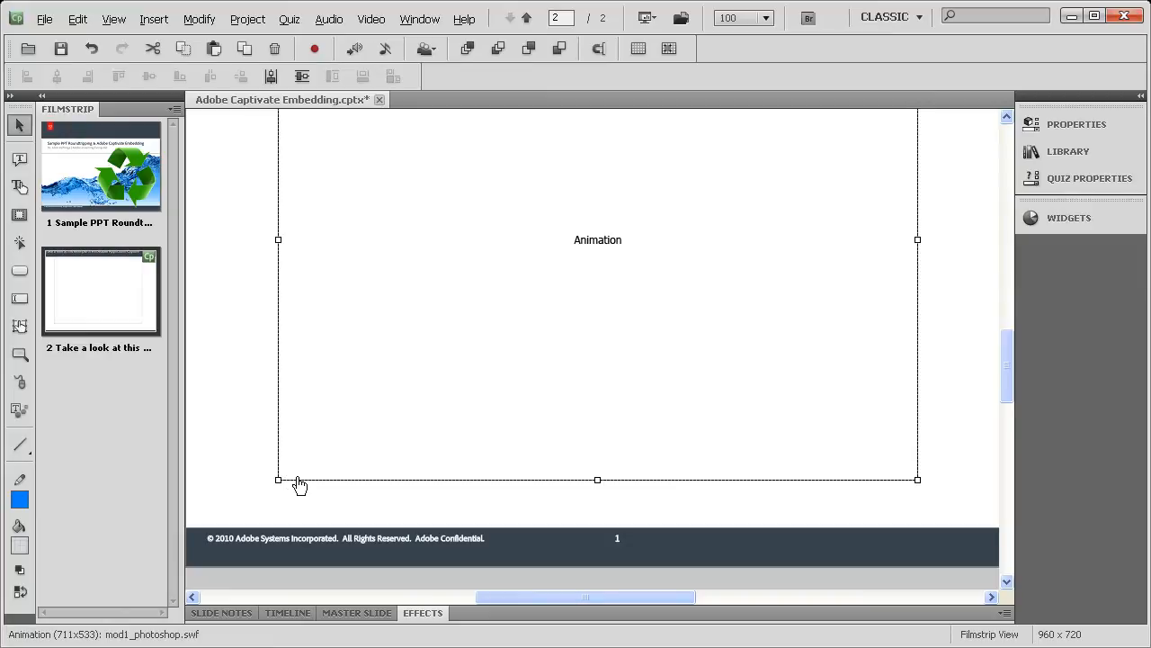
left_click_drag(299, 486, 259, 493)
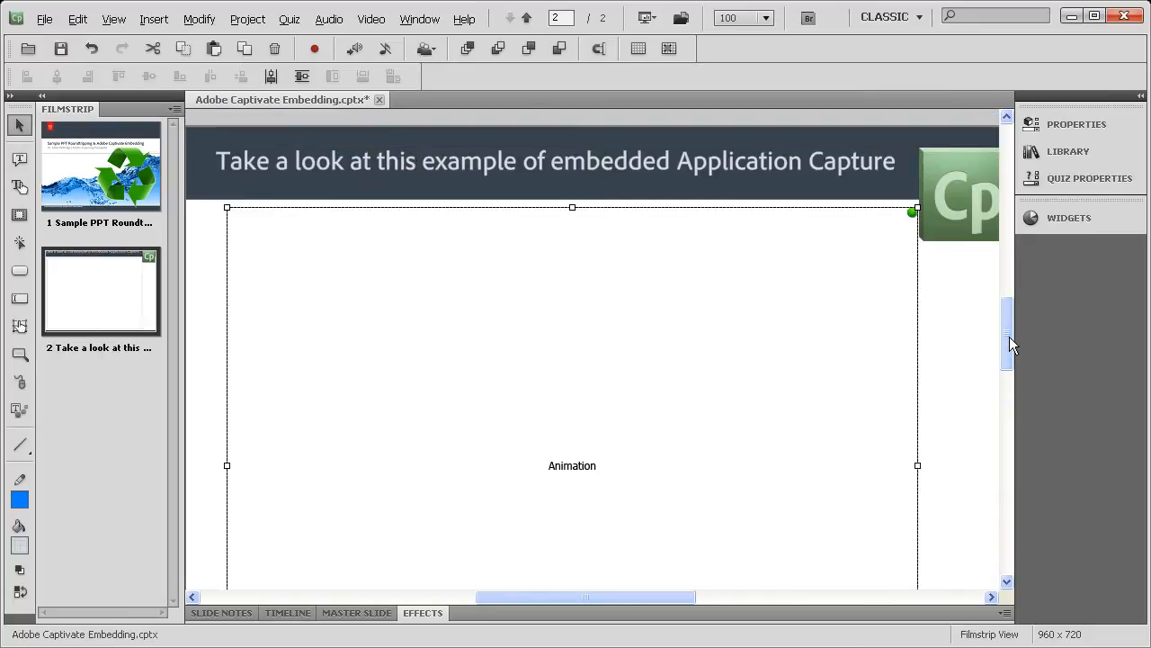
mouse_move(691, 378)
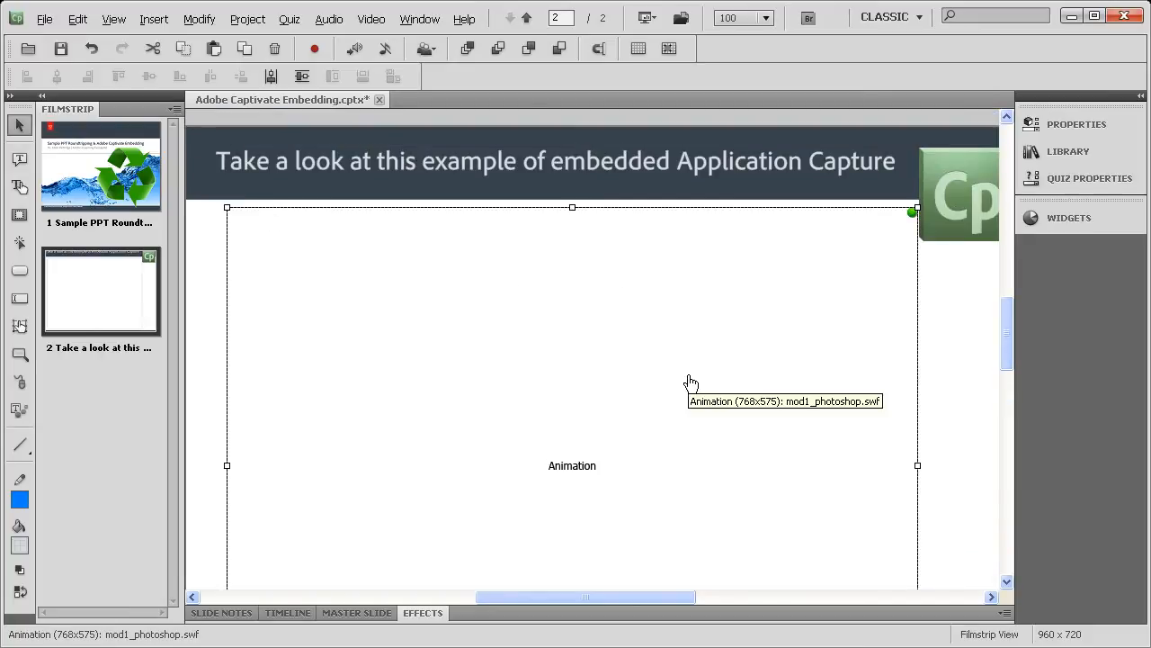
mouse_move(663, 34)
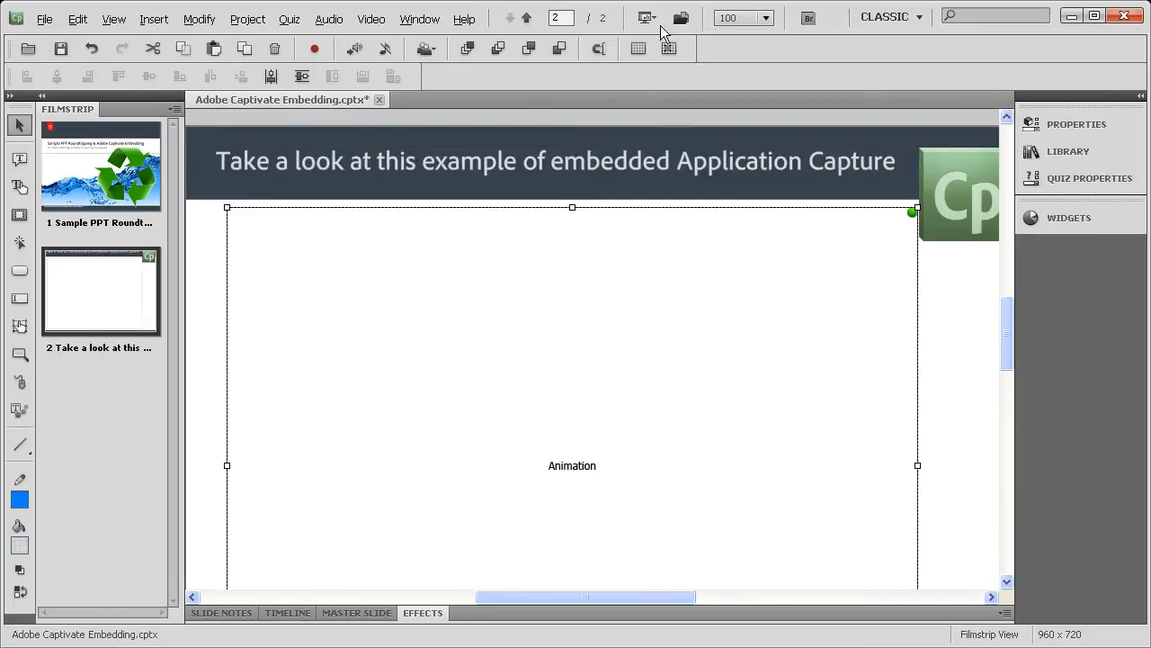
- Preview the project From this Slide so it plays from slide 2
left_click(646, 17)
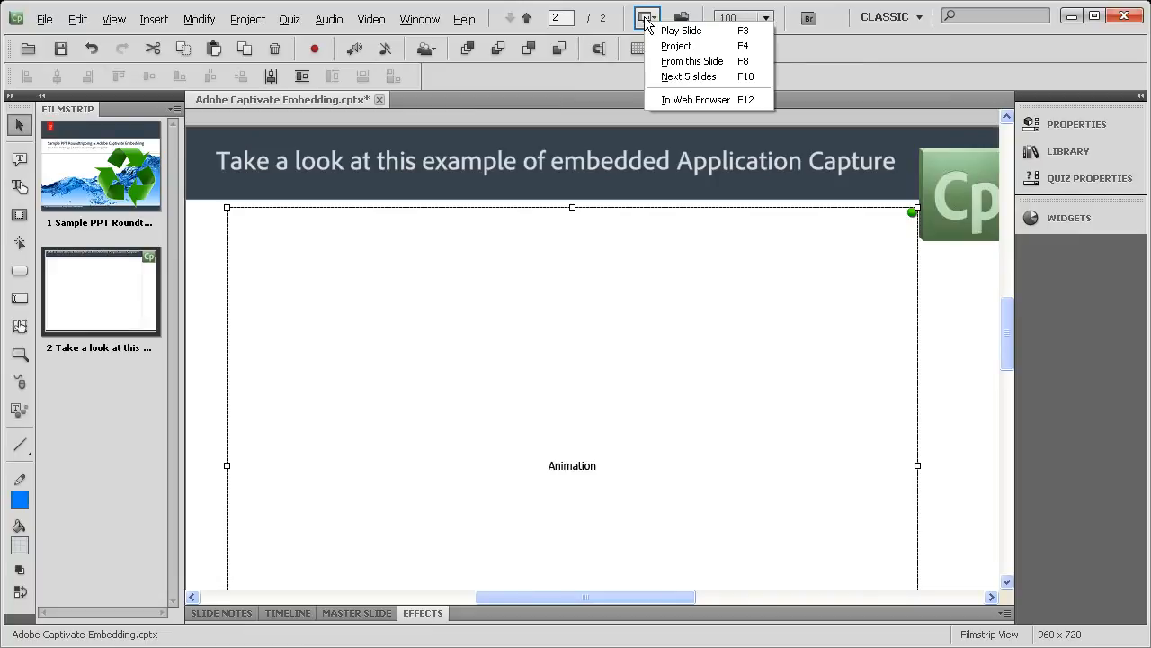
mouse_move(691, 62)
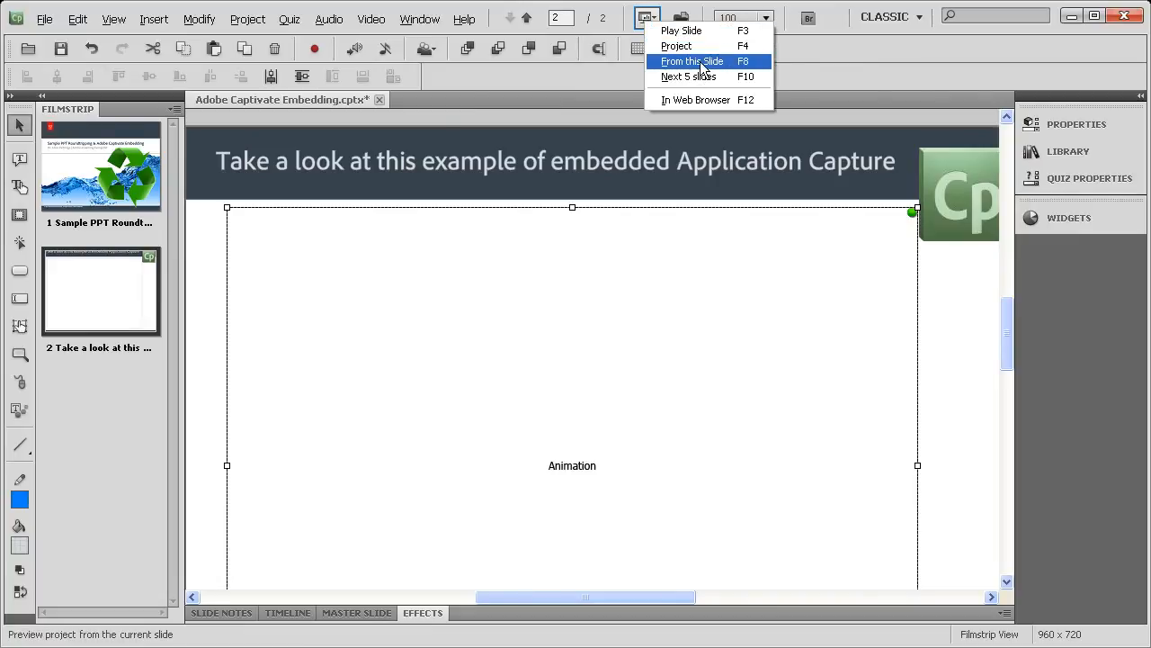
left_click(692, 62)
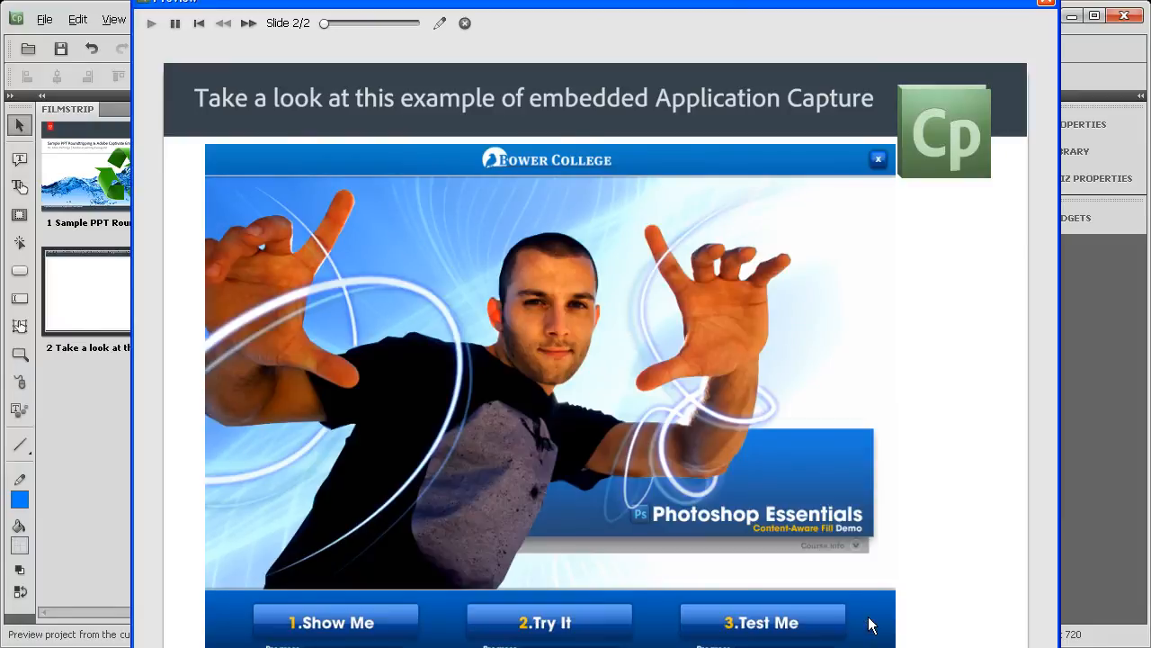
mouse_move(819, 16)
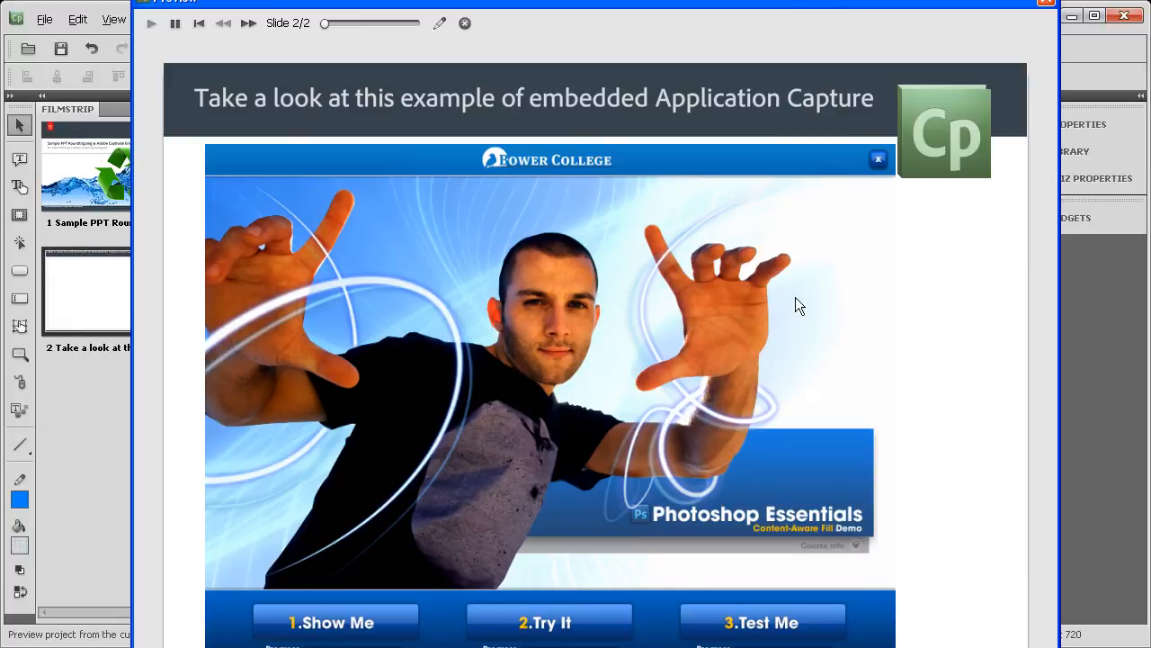
mouse_move(175, 23)
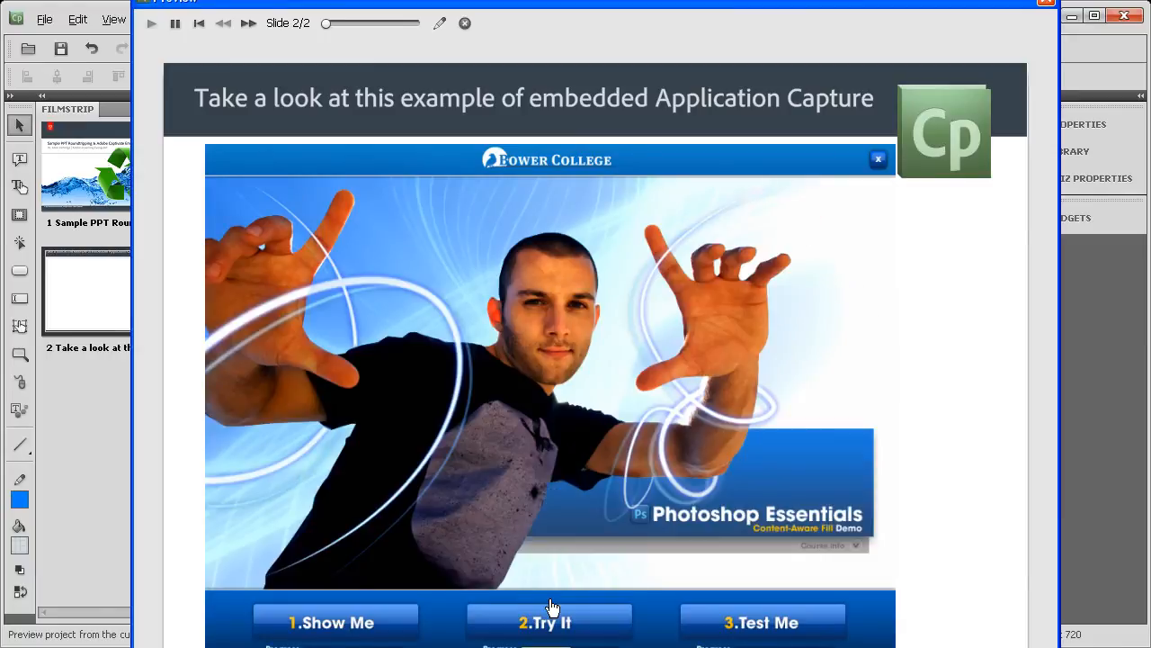
- Start Try It, run simulated Select > All, then show the simulated Edit menu
left_click(549, 622)
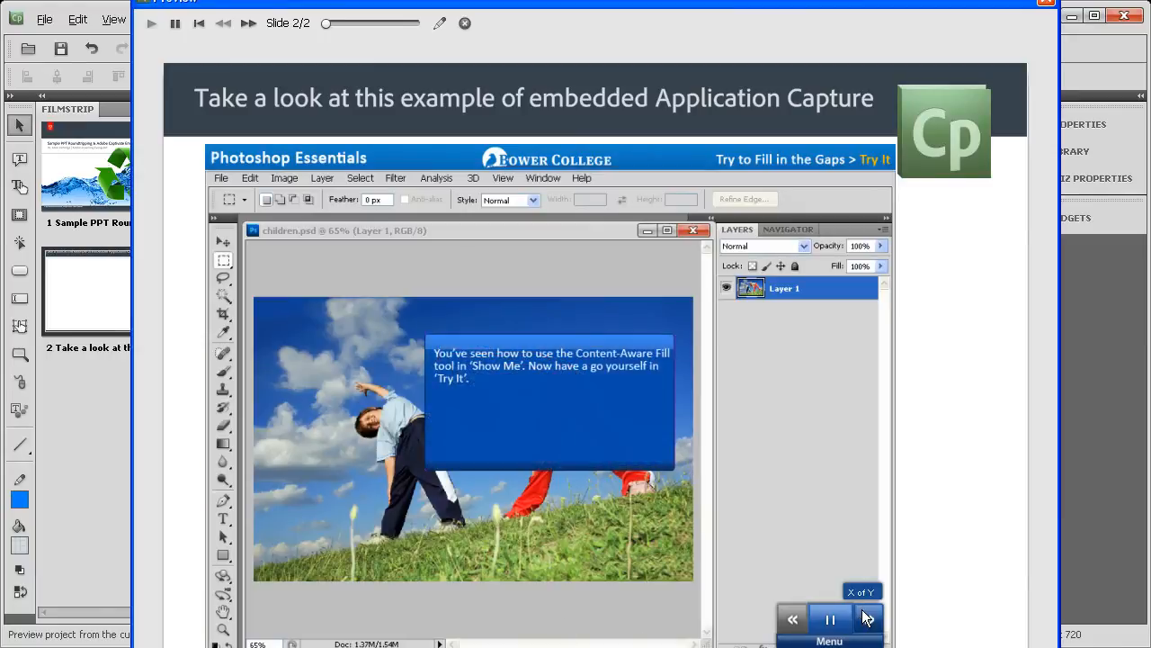
left_click(869, 619)
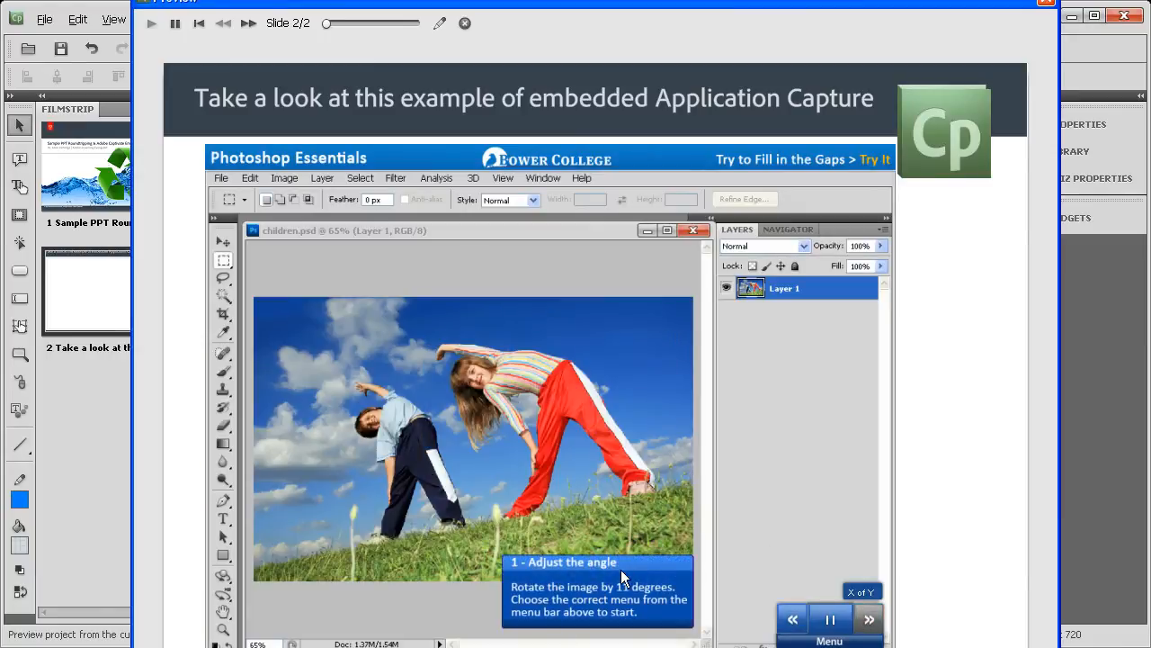
mouse_move(369, 193)
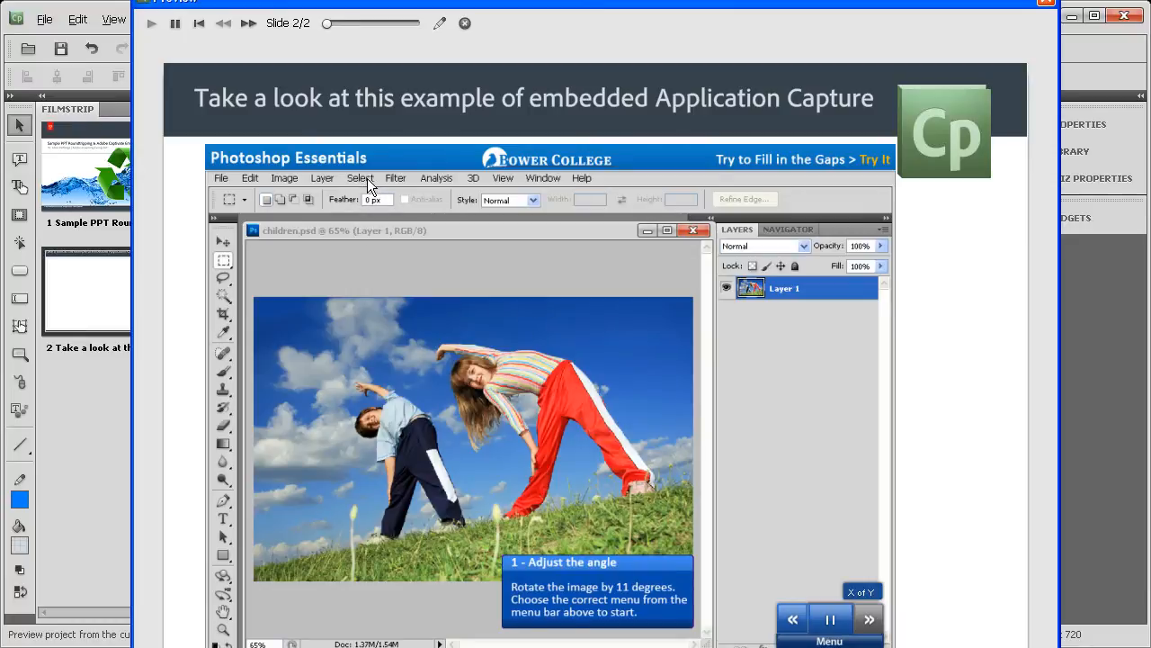
left_click(360, 177)
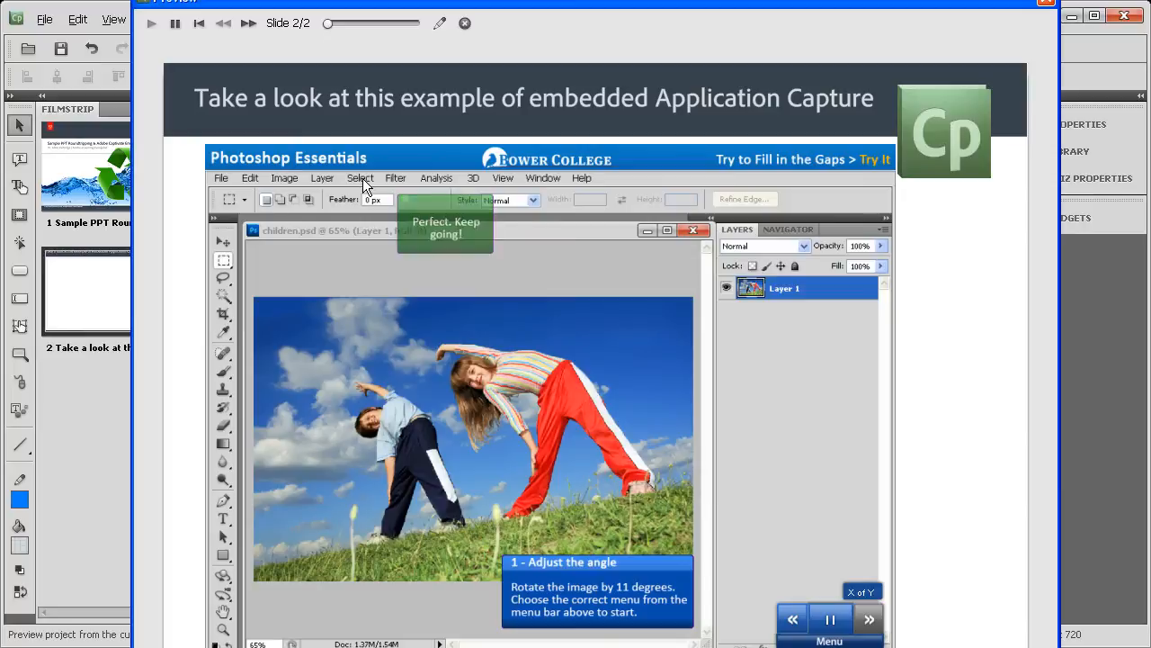
left_click(360, 177)
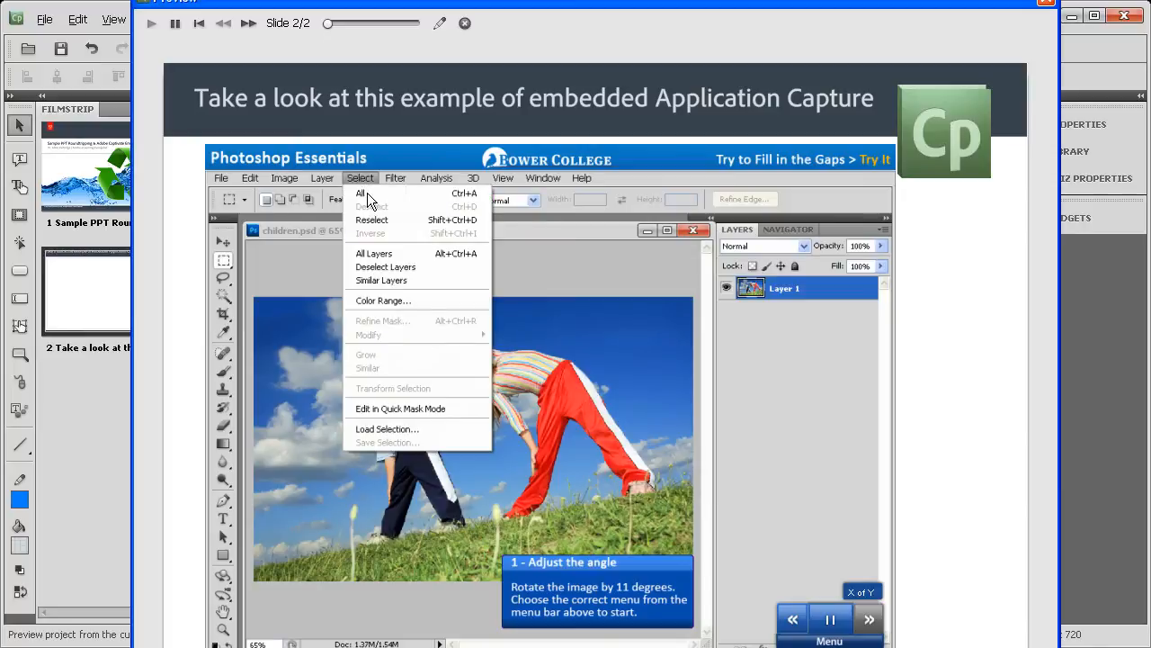
left_click(361, 192)
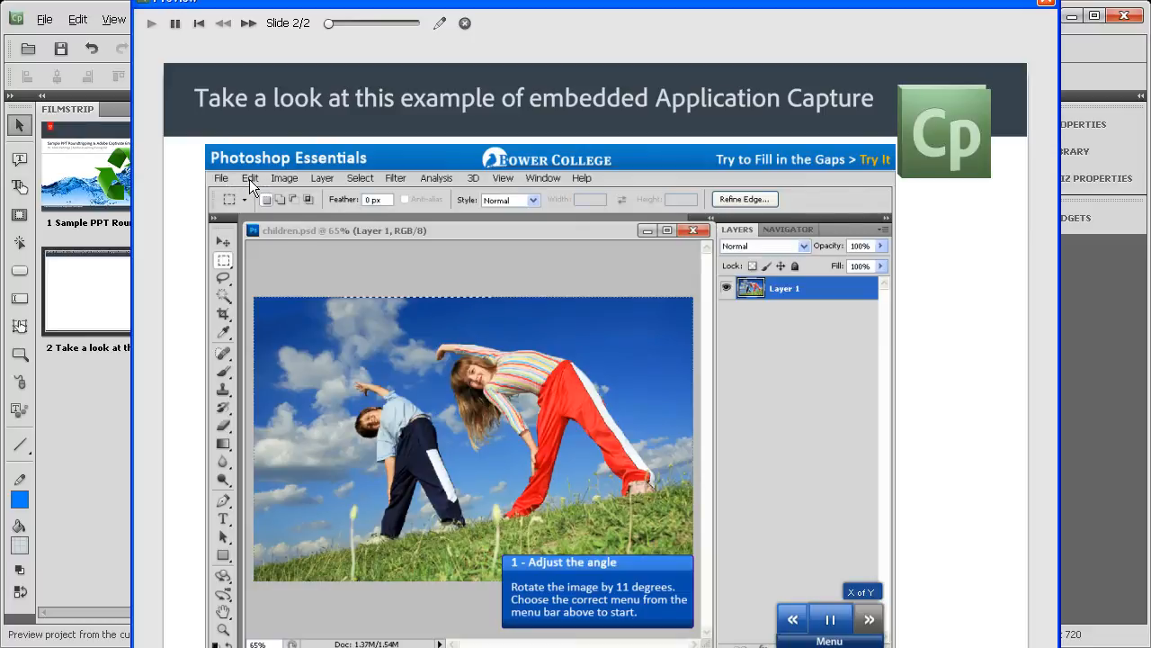
left_click(251, 177)
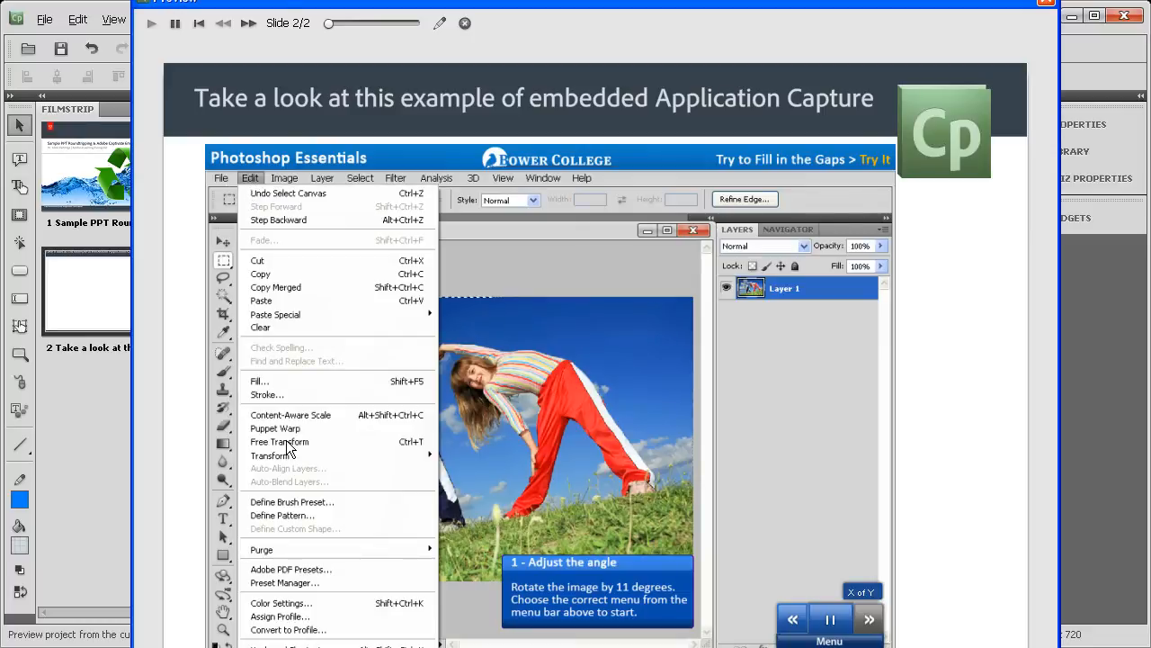
mouse_move(286, 321)
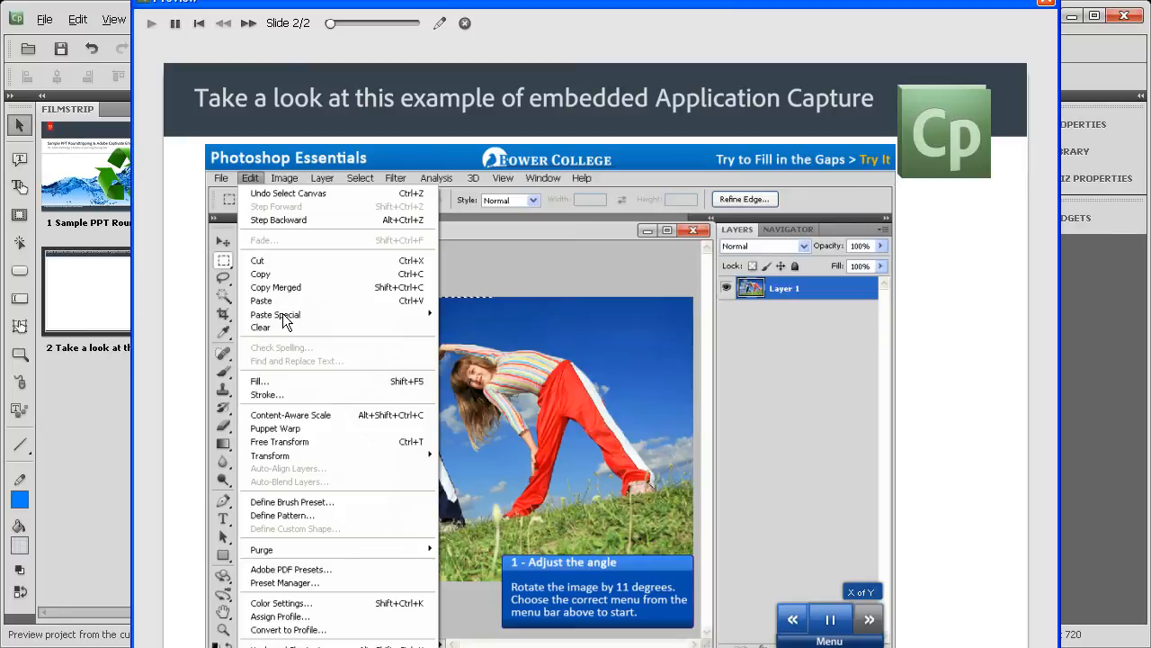
mouse_move(328, 322)
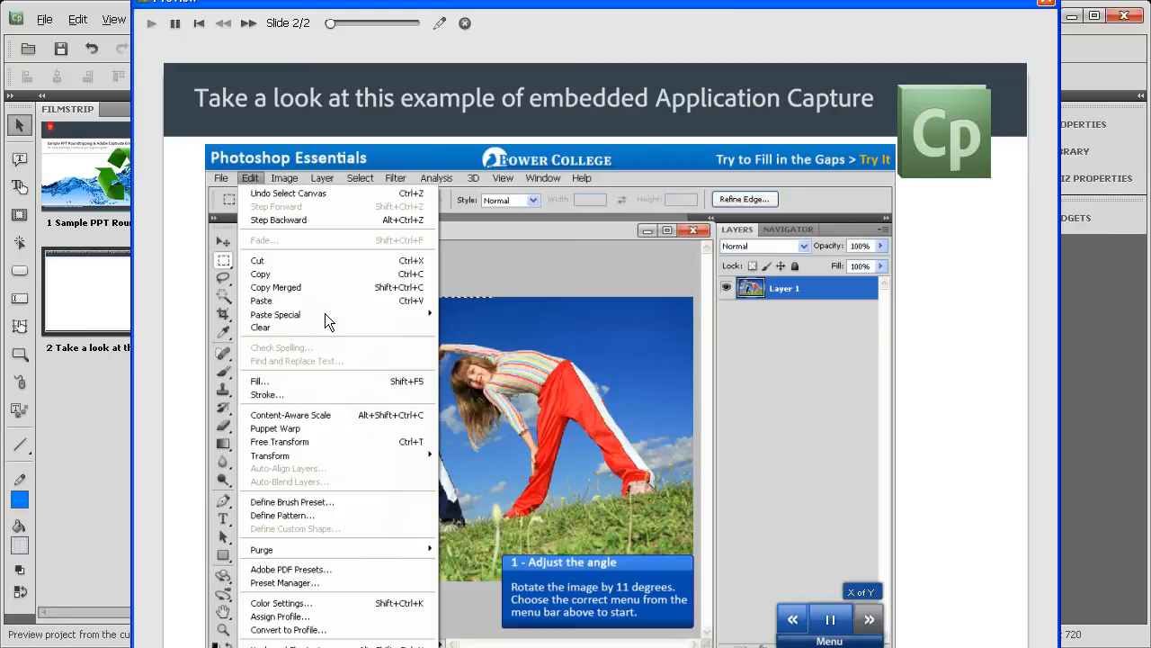
mouse_move(654, 488)
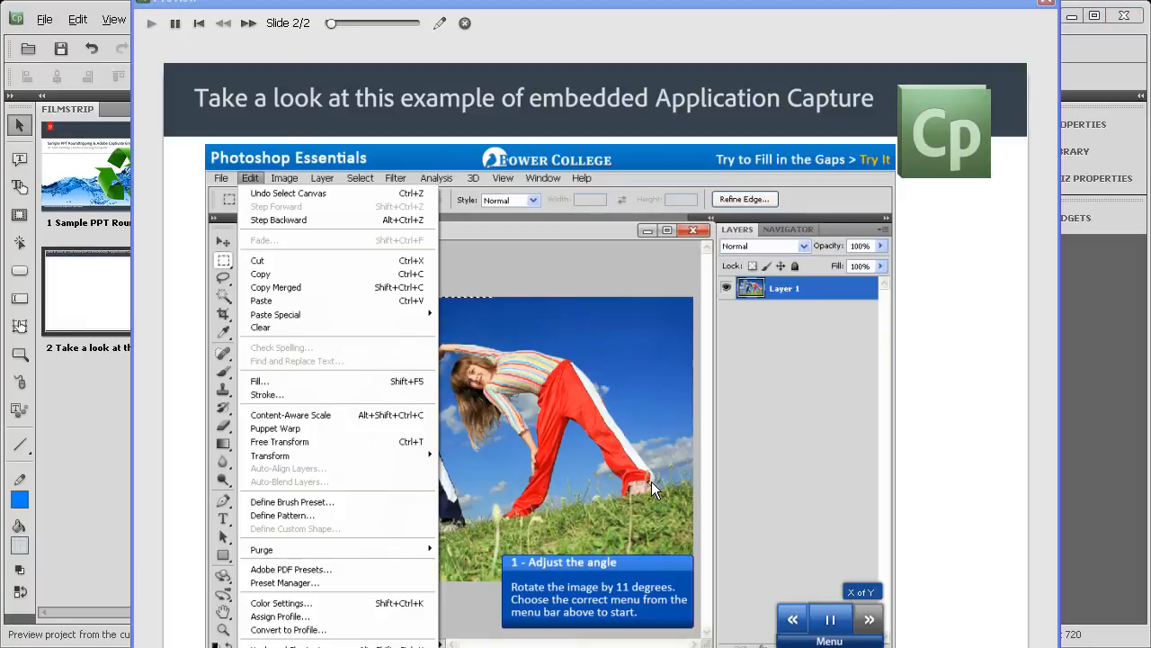
mouse_move(655, 488)
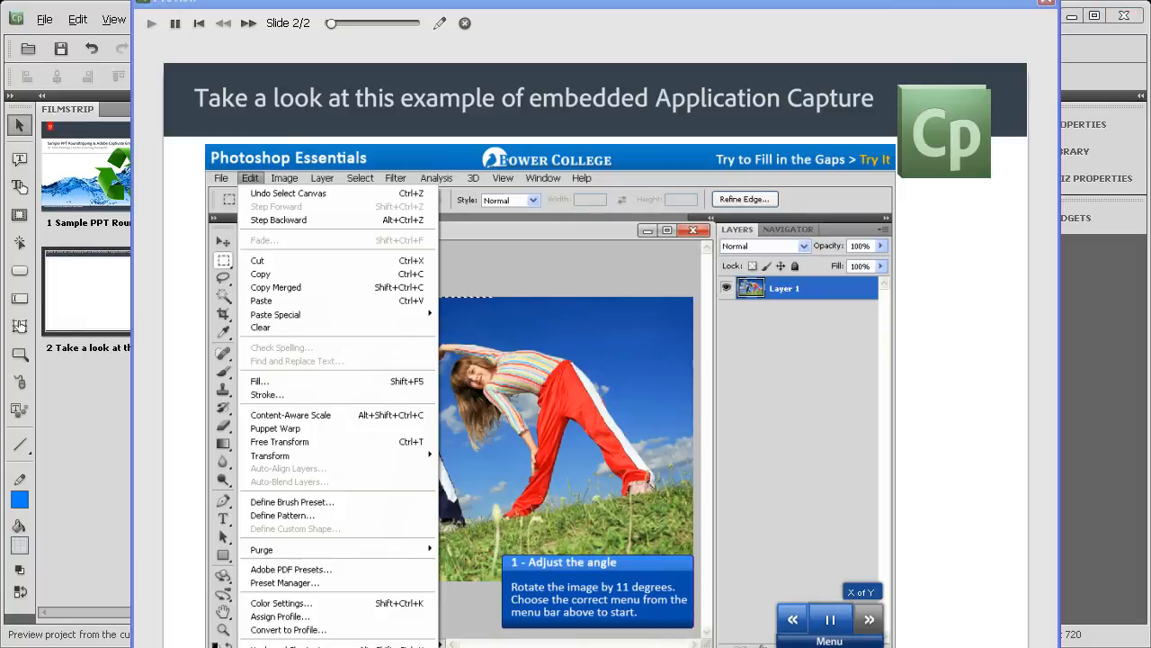